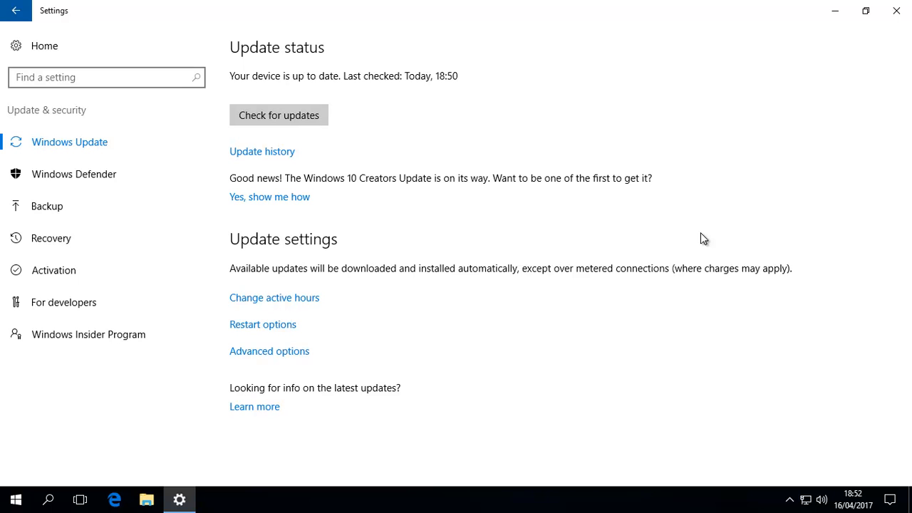
pyautogui.moveTo(590, 220)
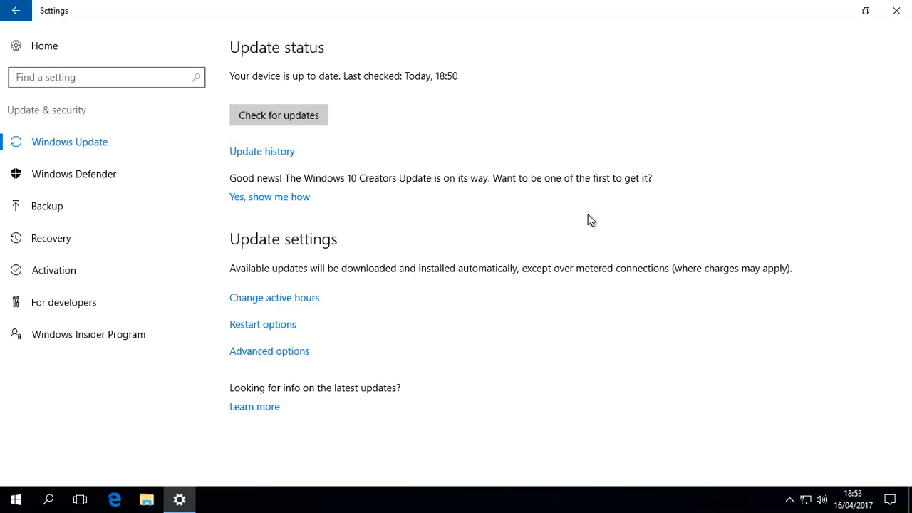
pyautogui.moveTo(75, 45)
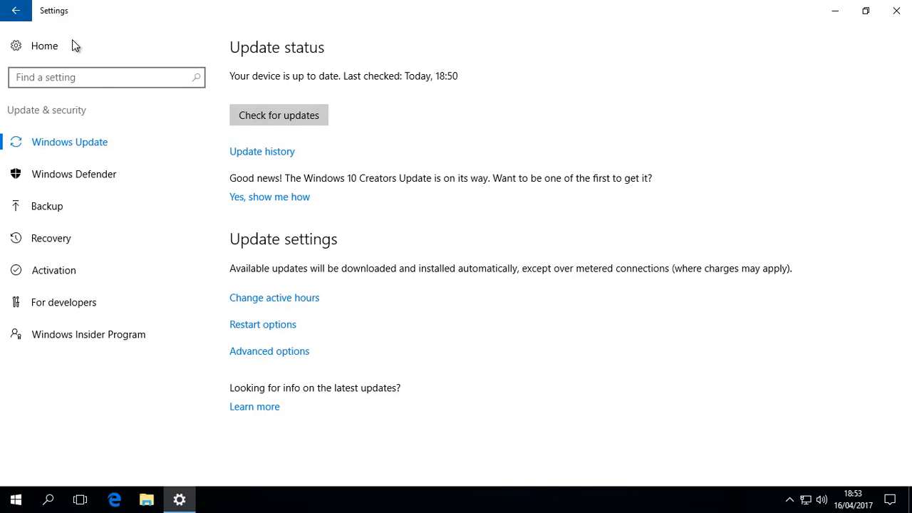
pyautogui.moveTo(897, 16)
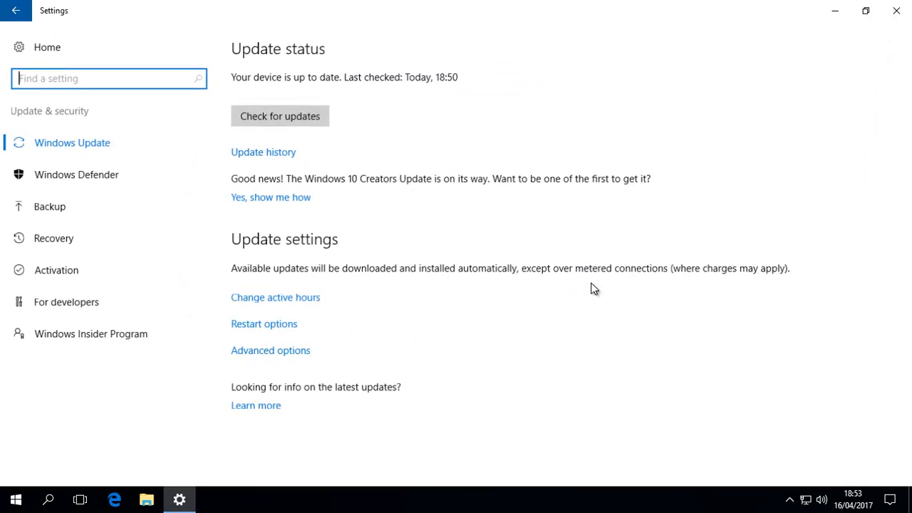
# Run a fresh Windows Update check on the Settings page that reported the device up to date.
pyautogui.click(279, 115)
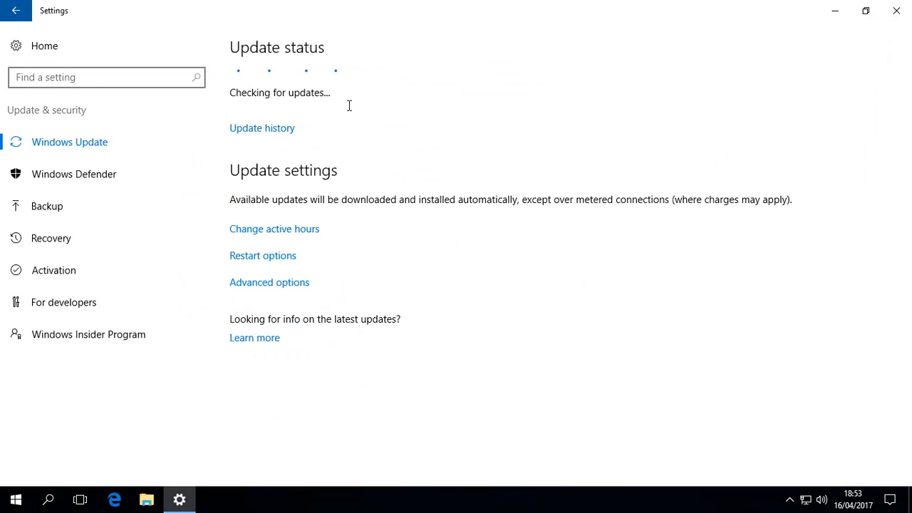
pyautogui.moveTo(764, 328)
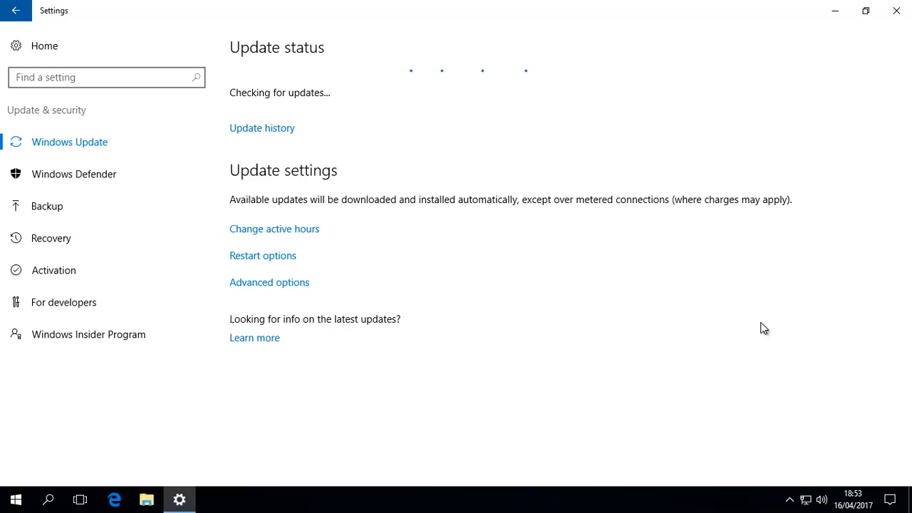
pyautogui.moveTo(746, 326)
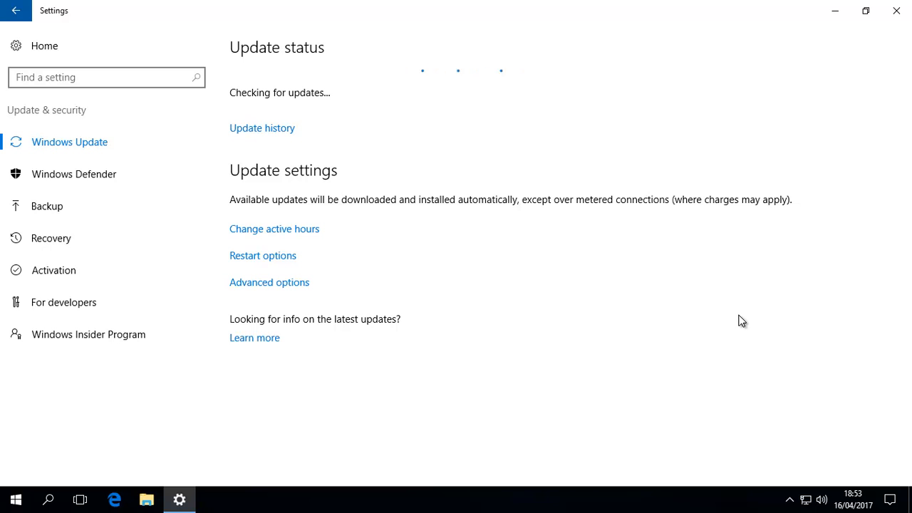
pyautogui.moveTo(223, 144)
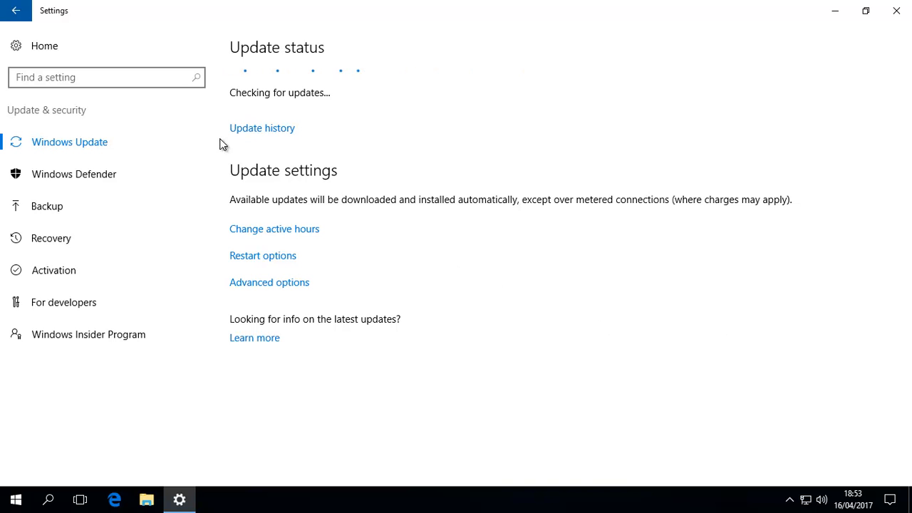
pyautogui.moveTo(597, 207)
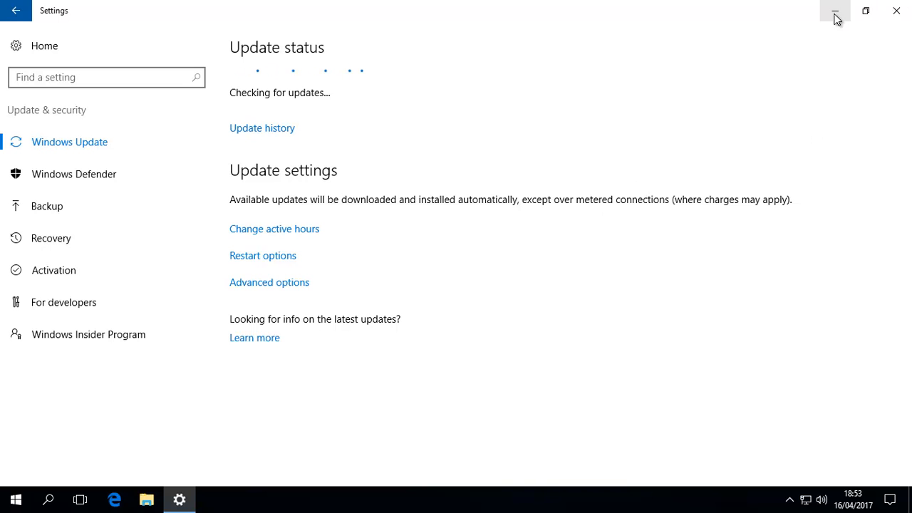
# Launch Chrome, search 'windows 10 iso' and open Microsoft's 'Download Windows 10 Disc Image' result.
pyautogui.click(835, 10)
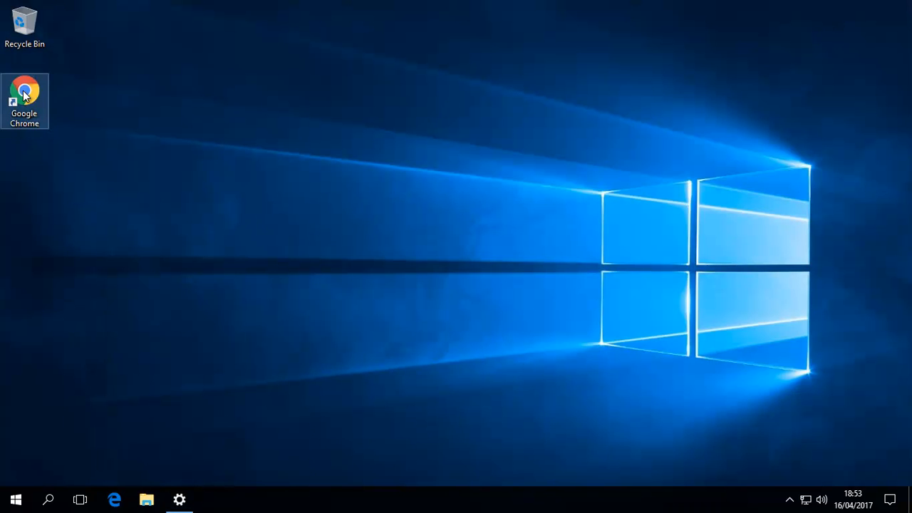
pyautogui.doubleClick(25, 88)
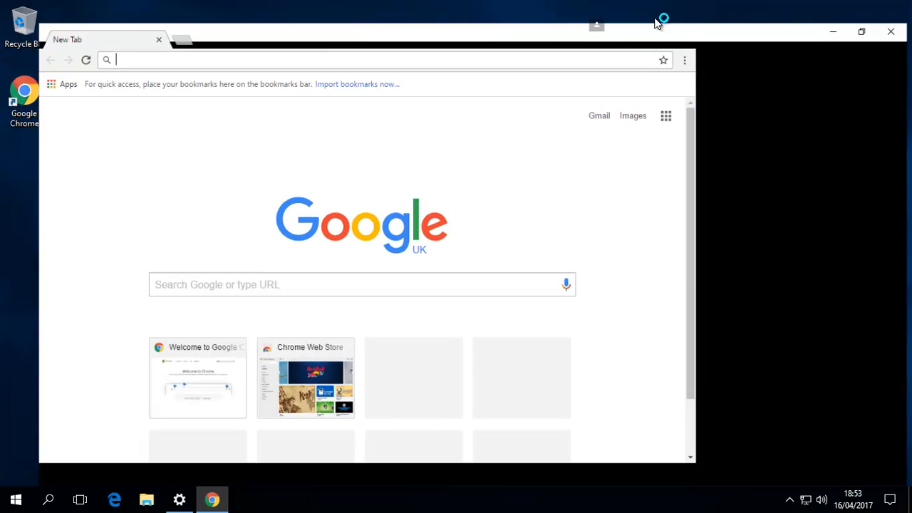
pyautogui.click(861, 31)
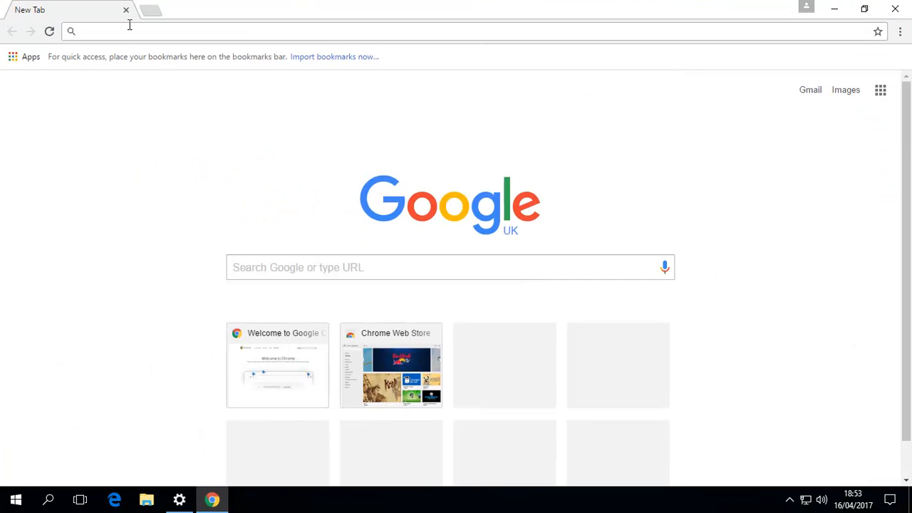
pyautogui.write('windows 10 iso')
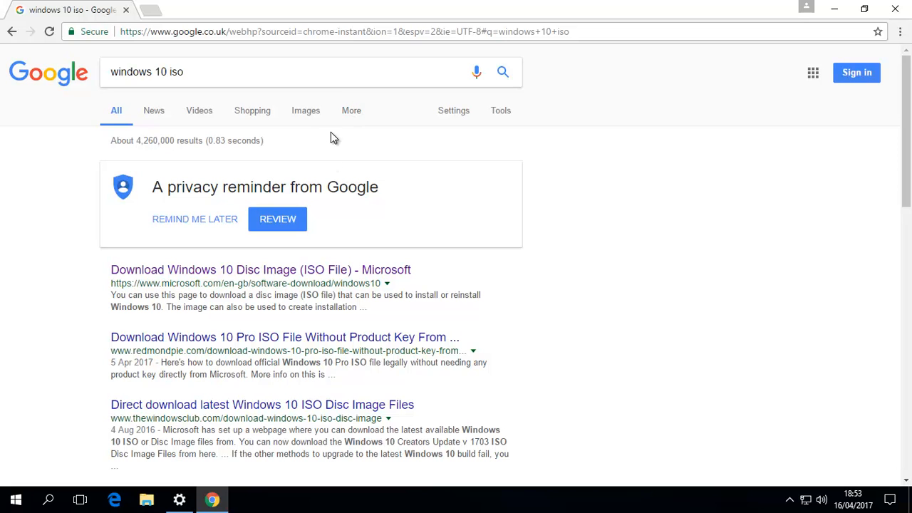
pyautogui.moveTo(216, 280)
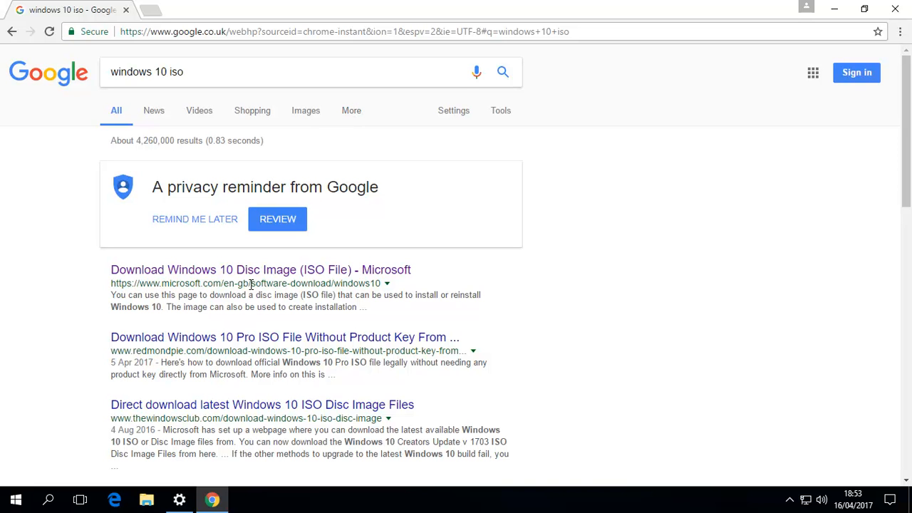
pyautogui.moveTo(384, 280)
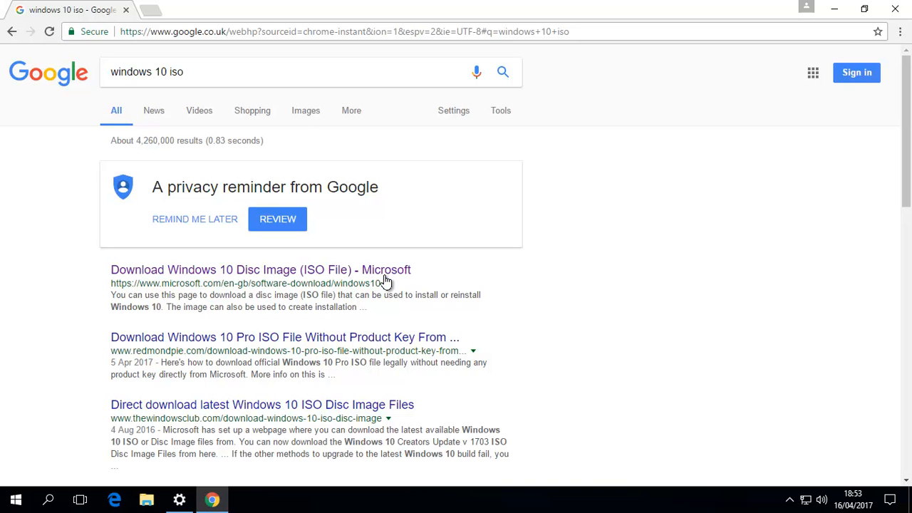
pyautogui.click(260, 269)
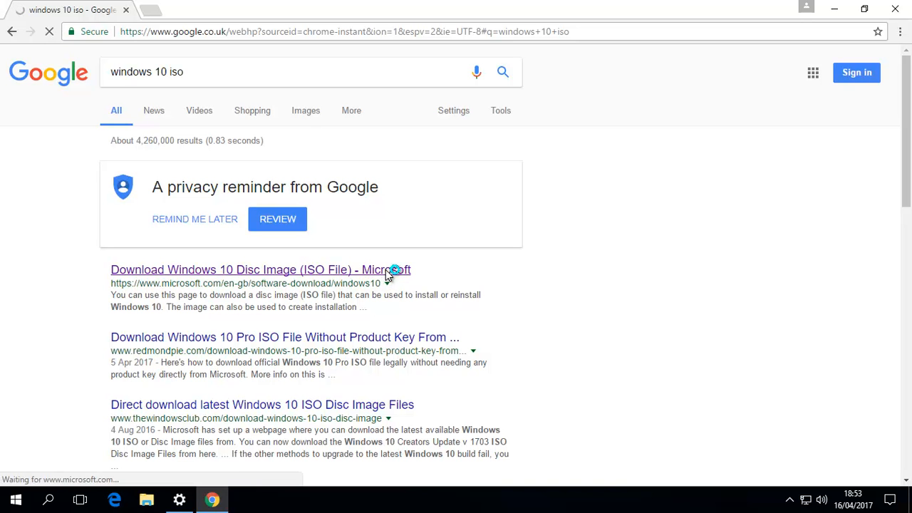
# Download the Creators Update's Windows 10 Update Assistant installer and run the downloaded .exe.
pyautogui.click(260, 270)
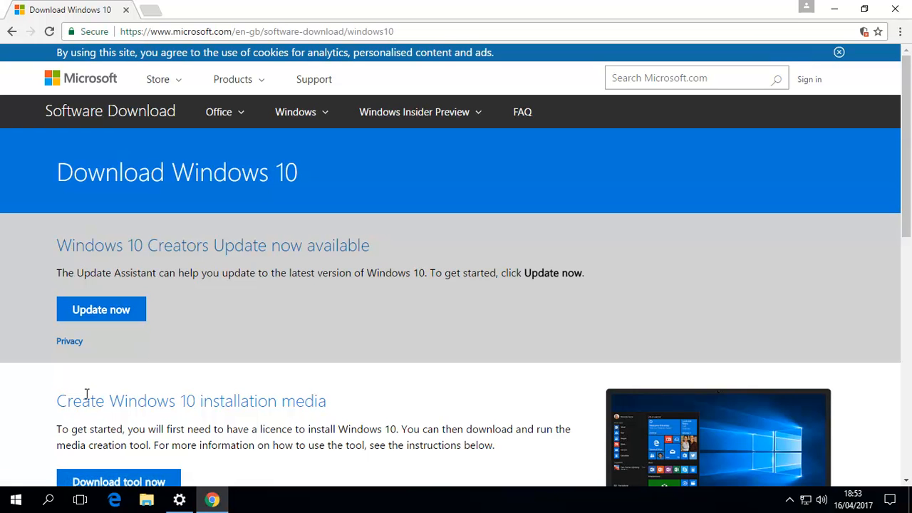
pyautogui.moveTo(195, 238)
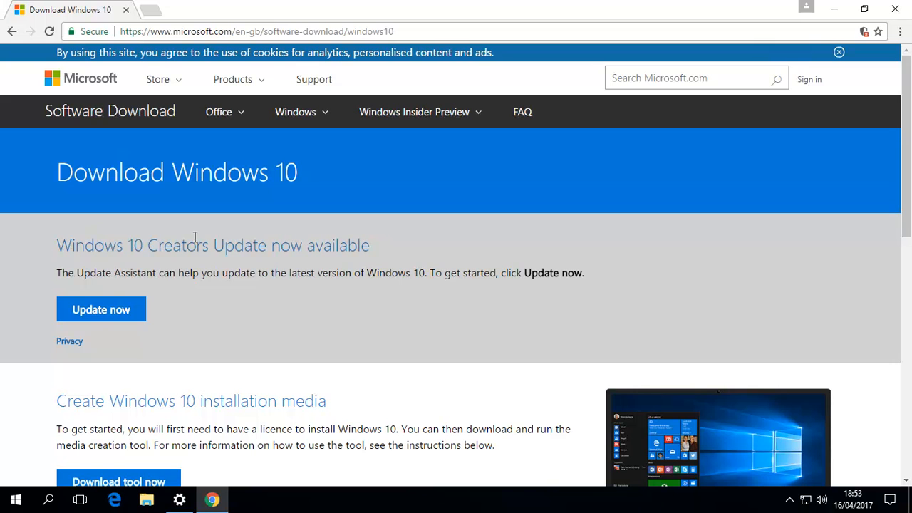
pyautogui.click(100, 310)
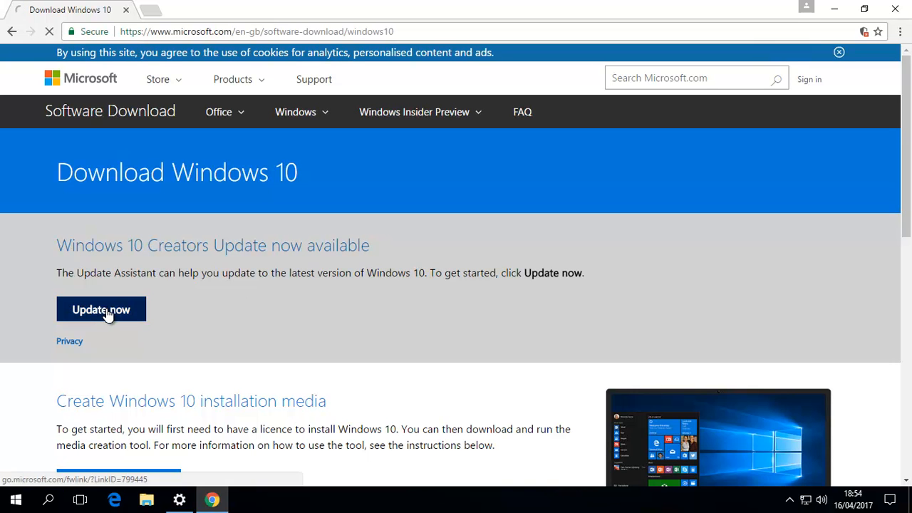
pyautogui.click(102, 310)
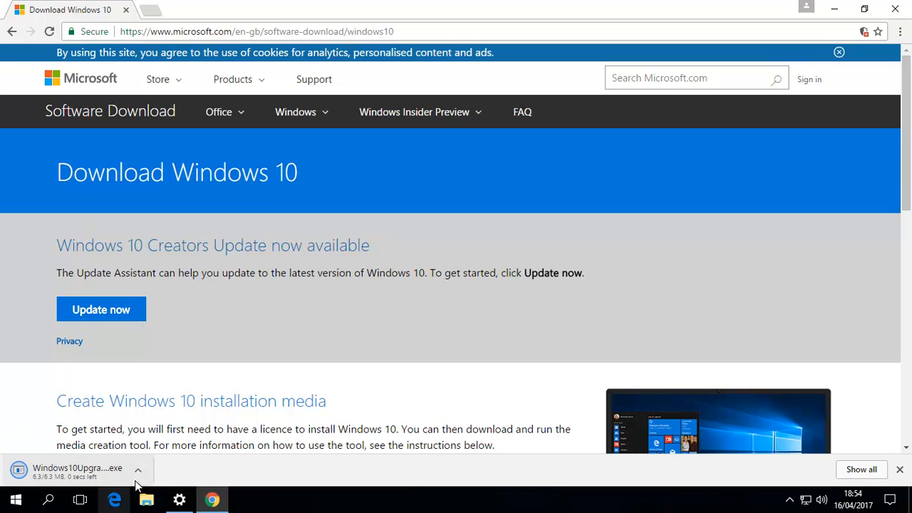
pyautogui.moveTo(191, 461)
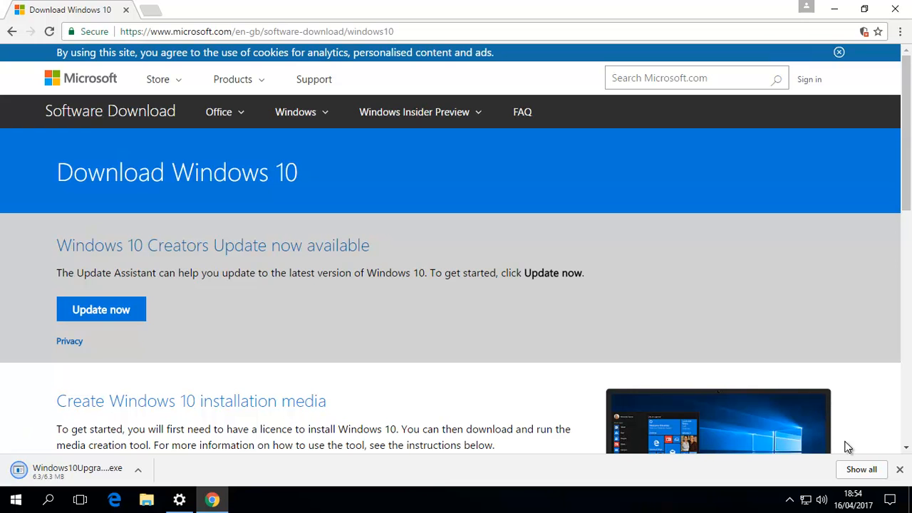
pyautogui.moveTo(876, 469)
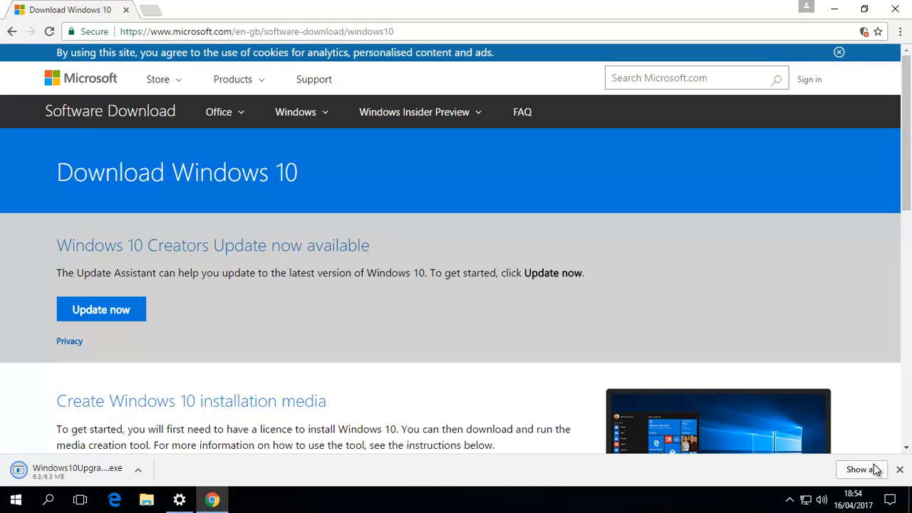
pyautogui.click(77, 471)
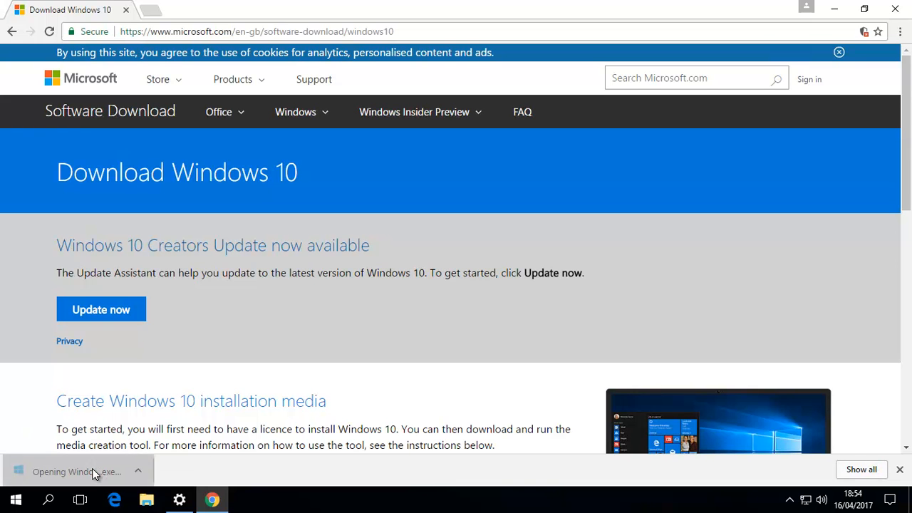
# Allow the Windows 10 Upgrader through User Account Control, then bring Windows Settings back.
pyautogui.click(76, 471)
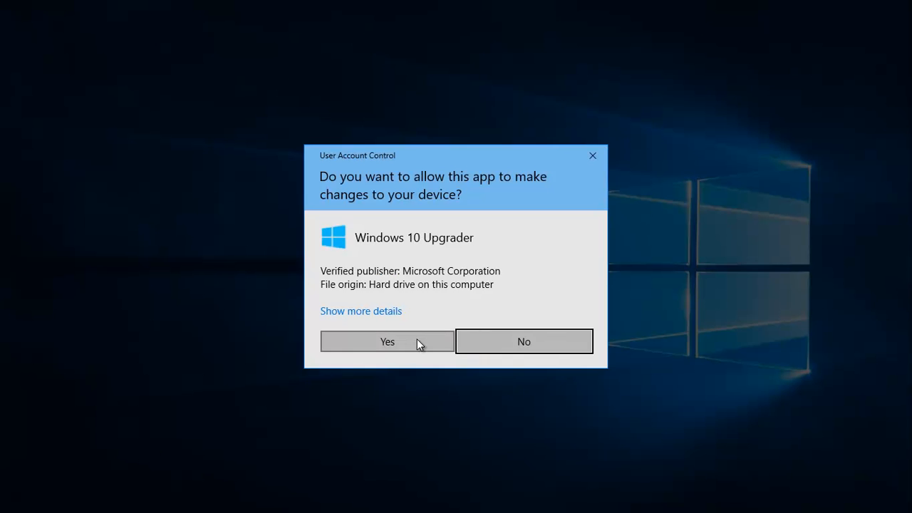
pyautogui.click(387, 341)
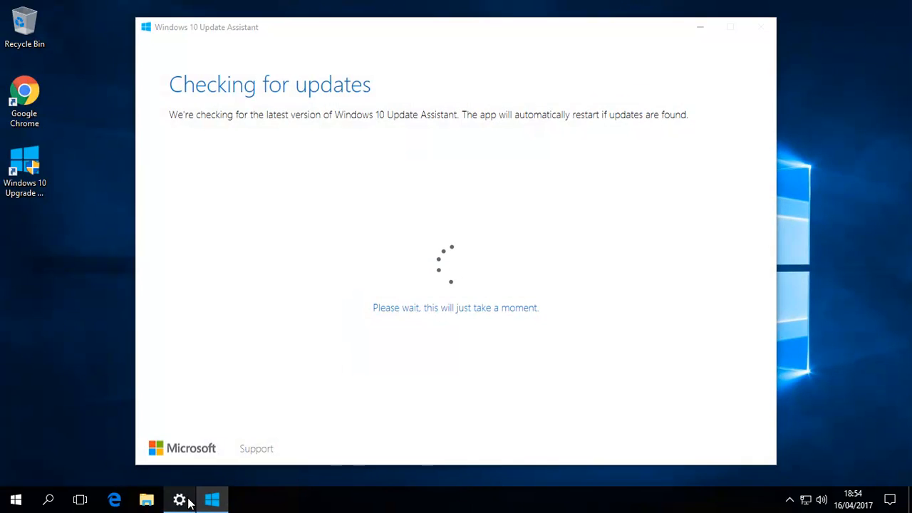
pyautogui.click(180, 499)
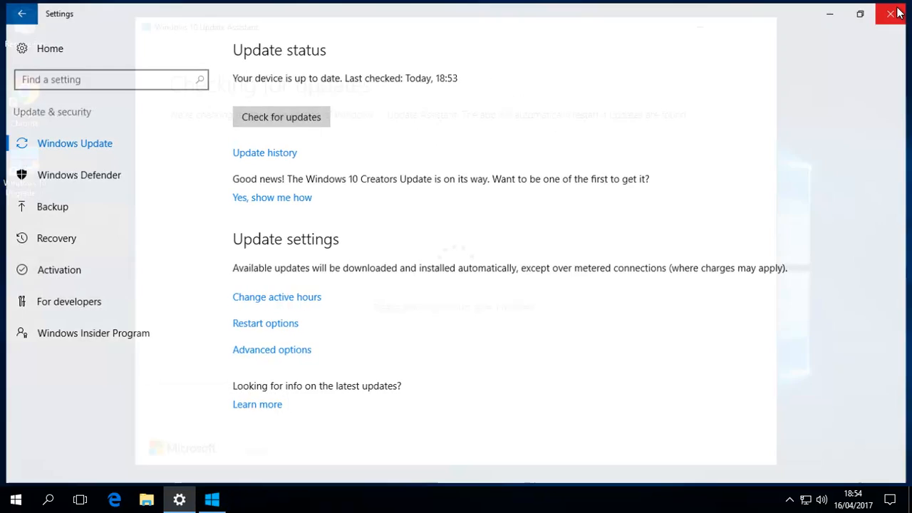
# Close Settings to reveal the Update Assistant's offer to update from version 14393 to 15063.
pyautogui.click(890, 13)
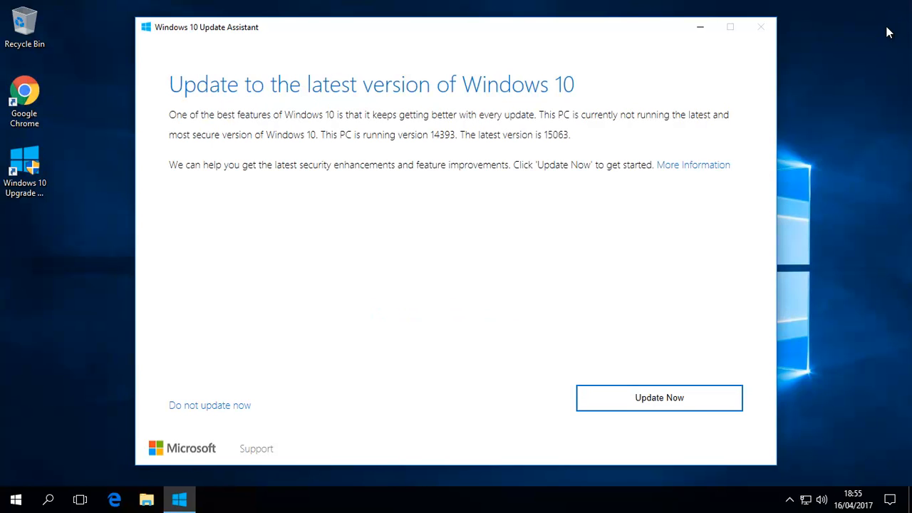
pyautogui.moveTo(669, 60)
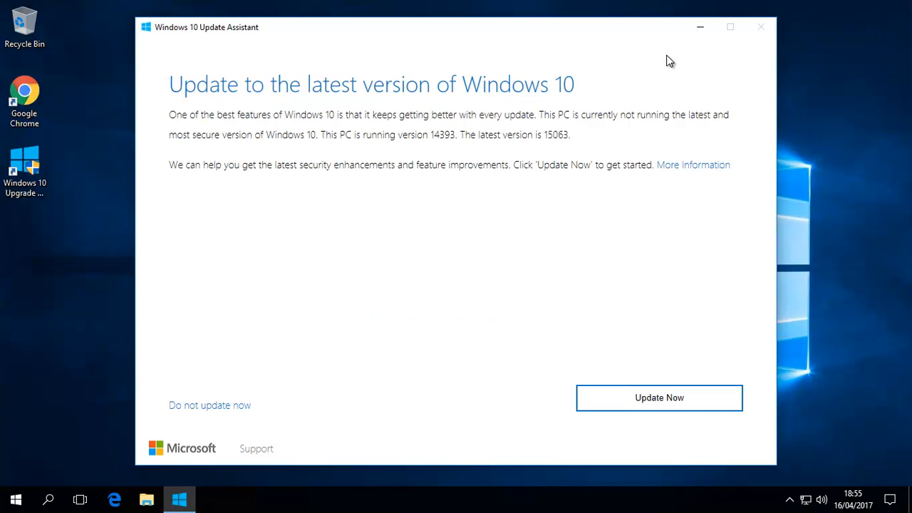
pyautogui.moveTo(624, 224)
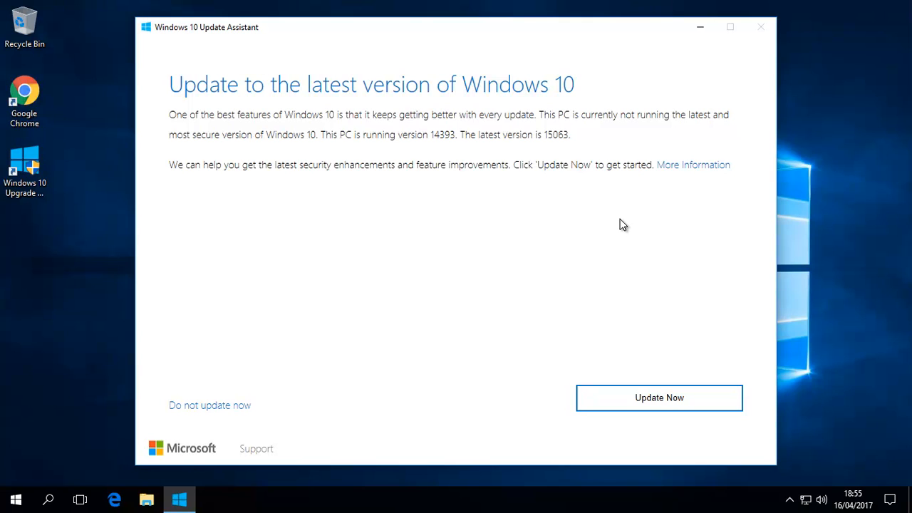
pyautogui.moveTo(371, 131)
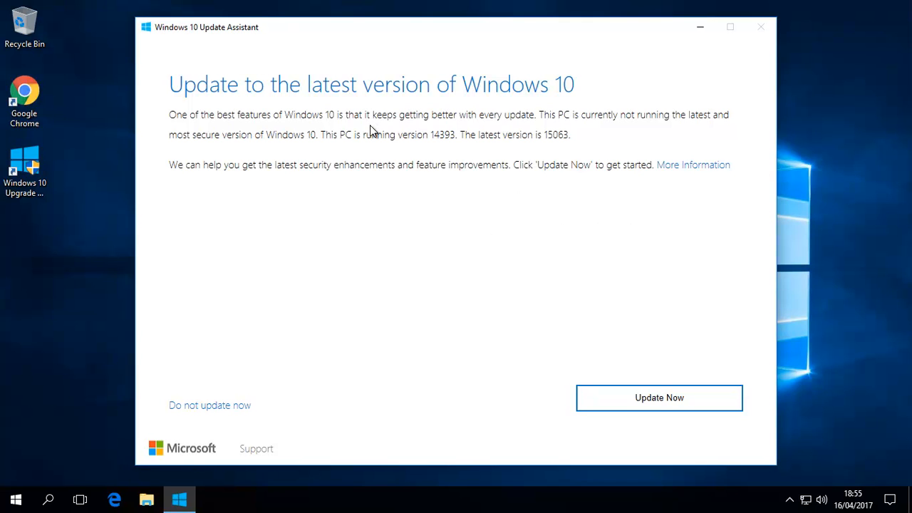
pyautogui.moveTo(477, 204)
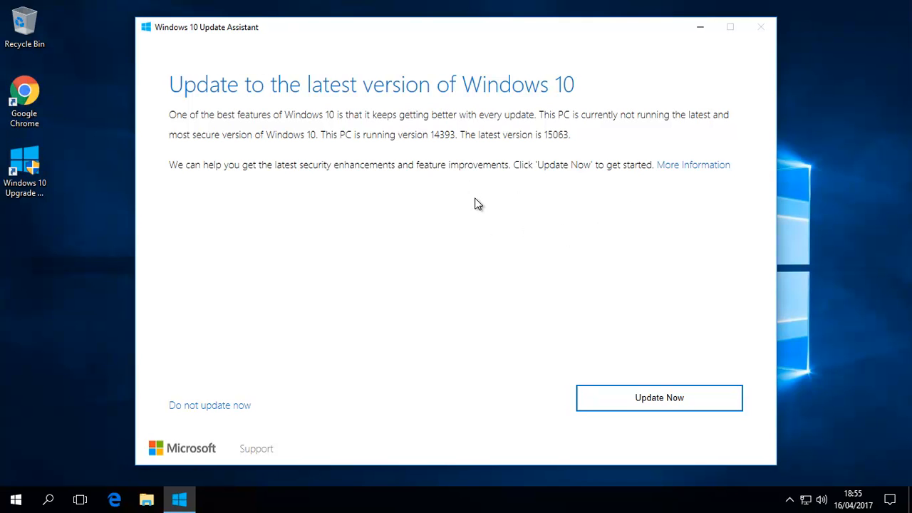
pyautogui.moveTo(650, 383)
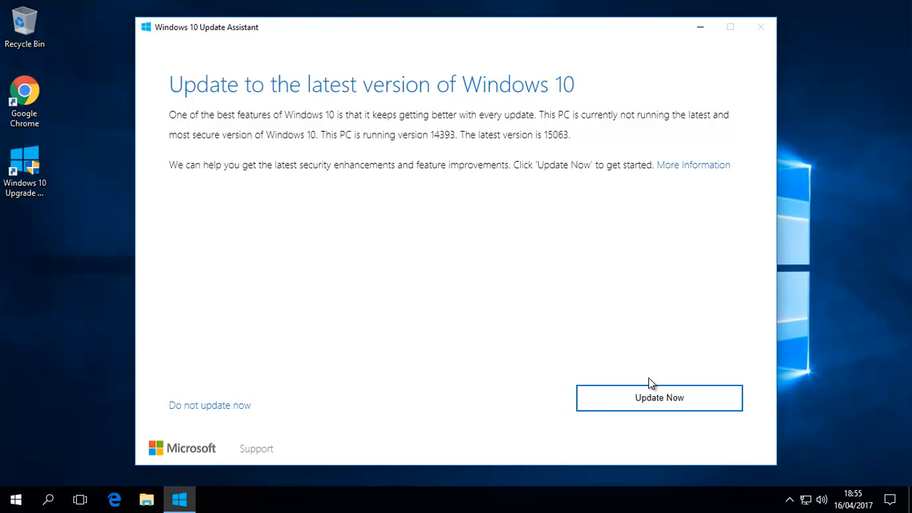
# Choose Update Now so the compatibility check passes and the download countdown starts.
pyautogui.click(659, 398)
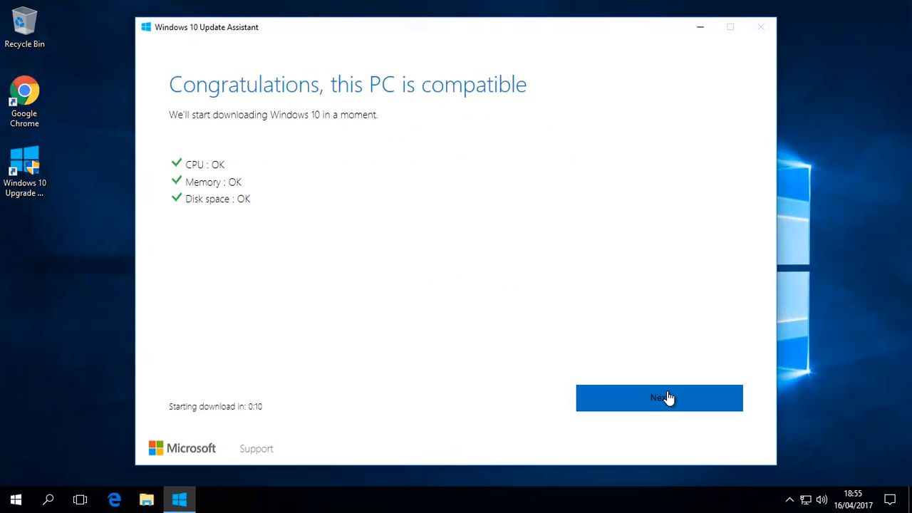
pyautogui.moveTo(250, 199)
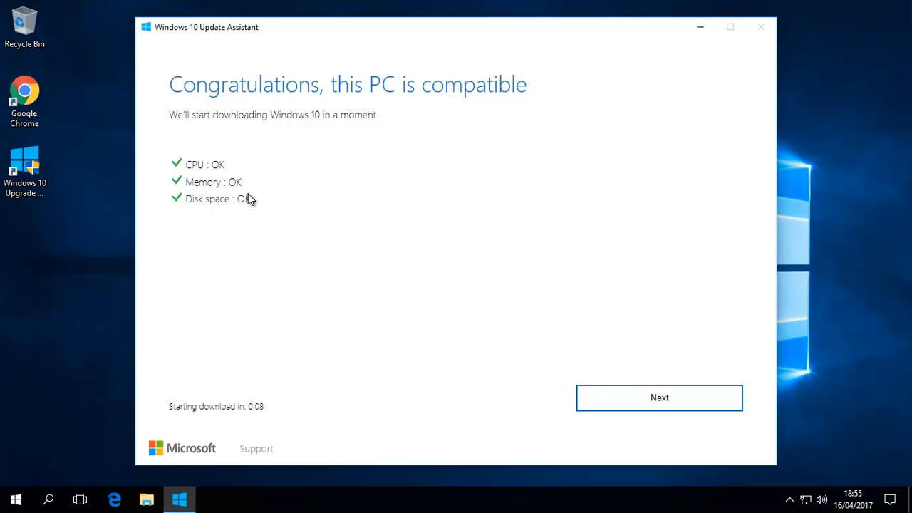
pyautogui.moveTo(404, 201)
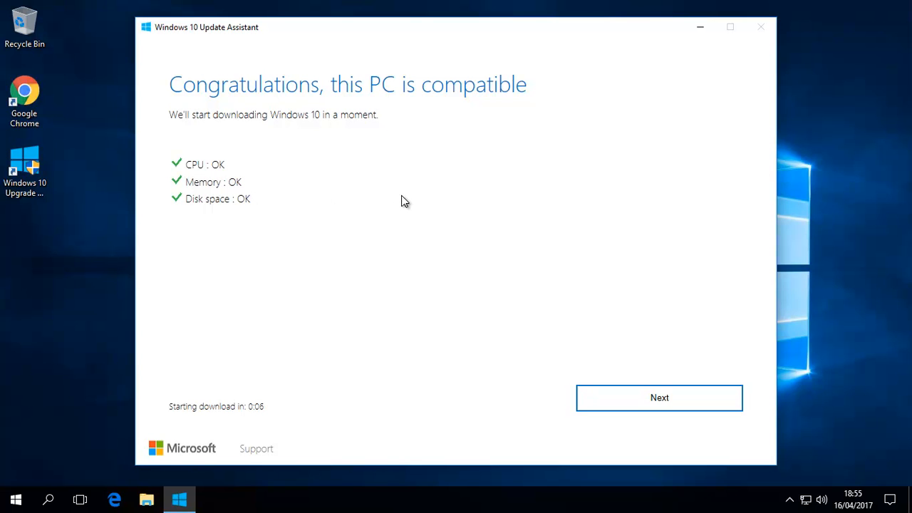
pyautogui.moveTo(268, 412)
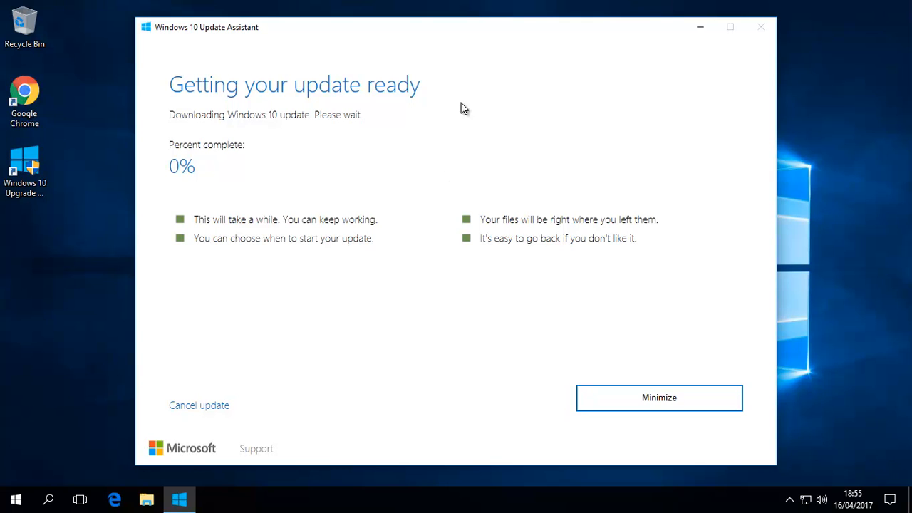
pyautogui.moveTo(460, 329)
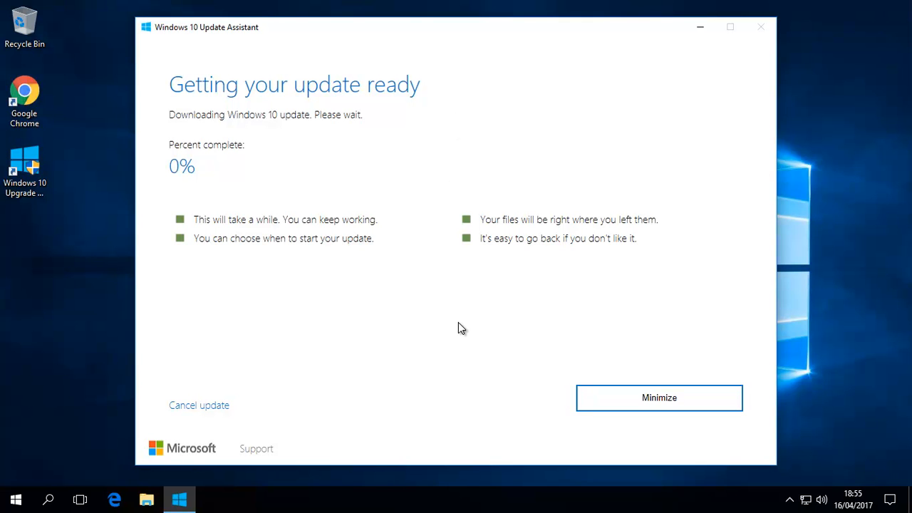
pyautogui.moveTo(496, 275)
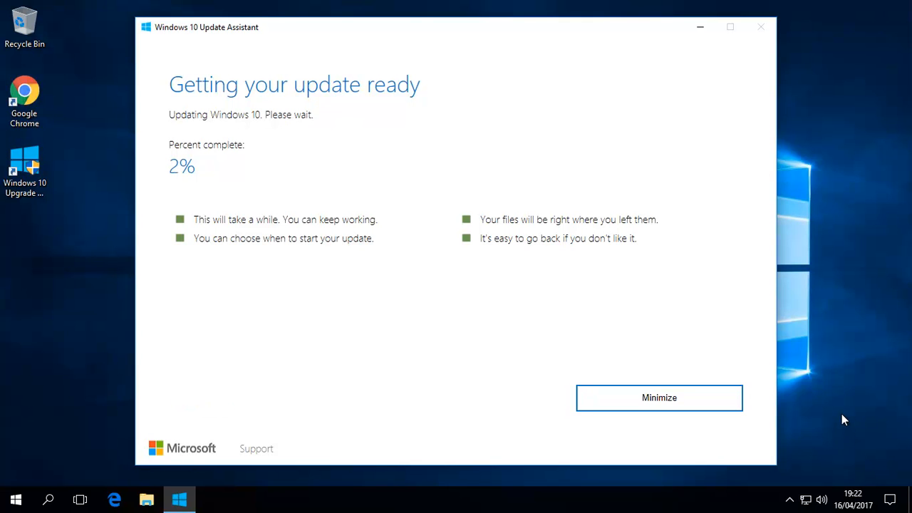
pyautogui.moveTo(296, 169)
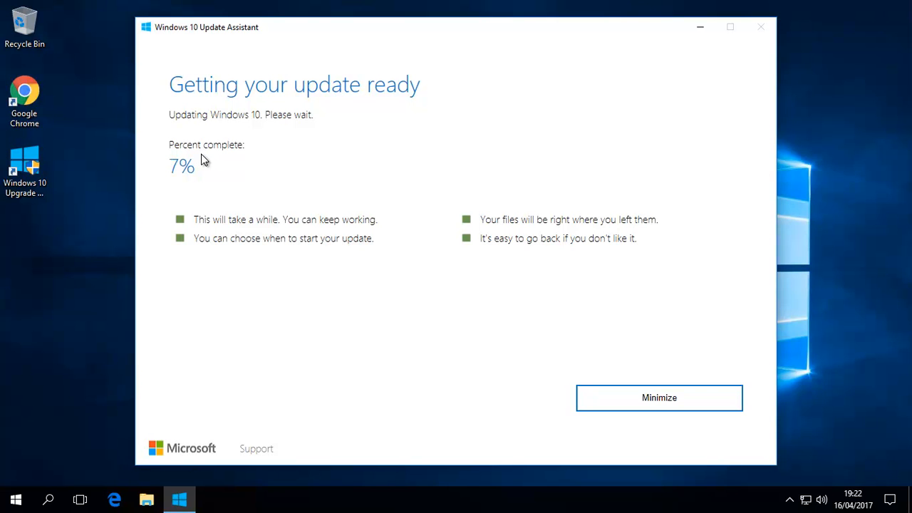
pyautogui.moveTo(624, 210)
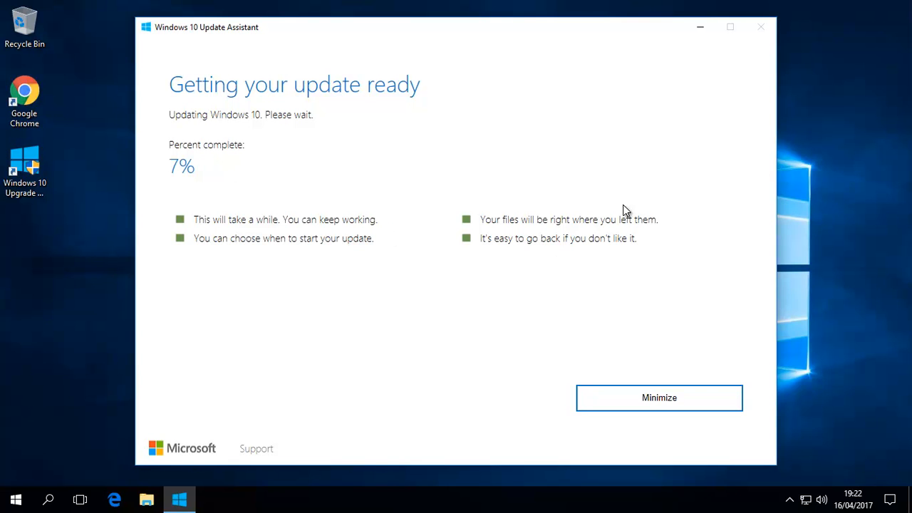
pyautogui.moveTo(716, 291)
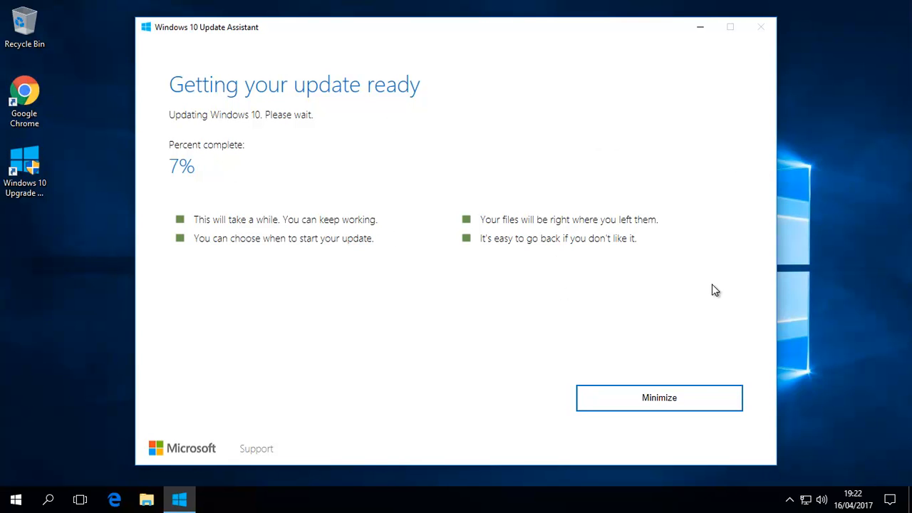
pyautogui.moveTo(538, 187)
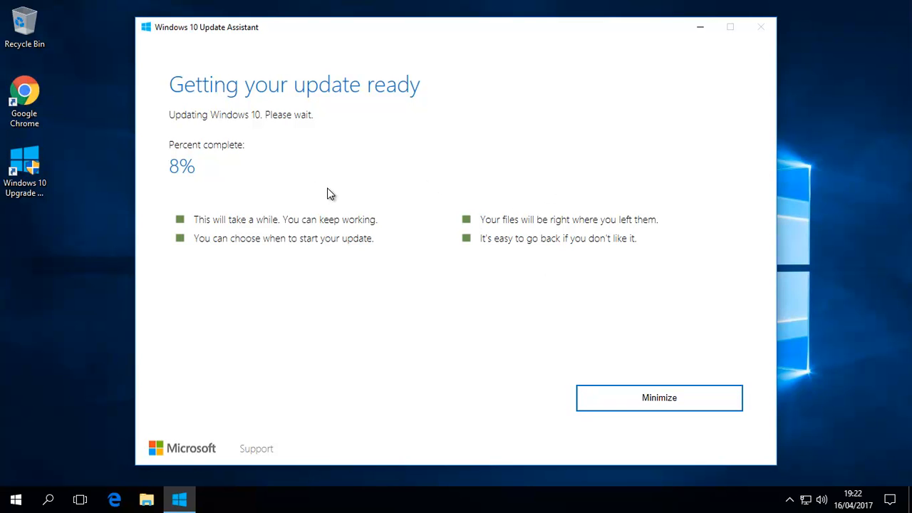
pyautogui.moveTo(291, 191)
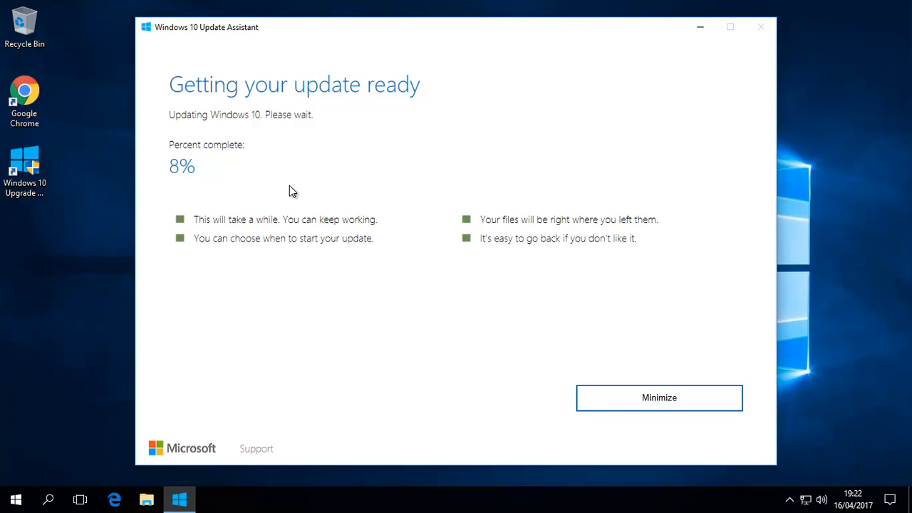
pyautogui.moveTo(536, 219)
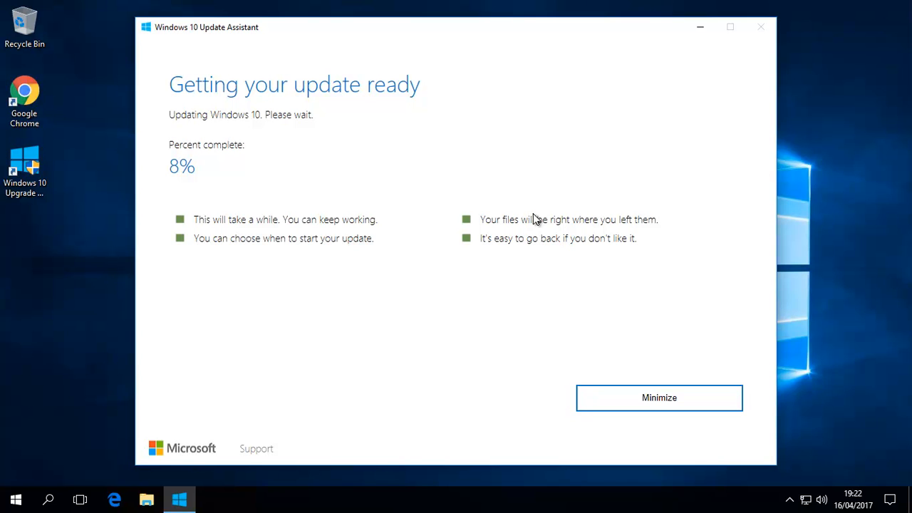
pyautogui.moveTo(529, 216)
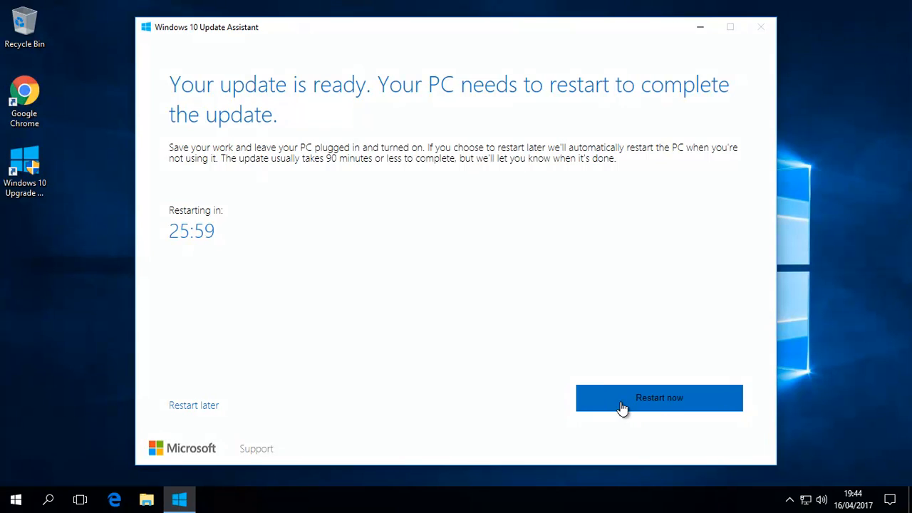
pyautogui.moveTo(873, 260)
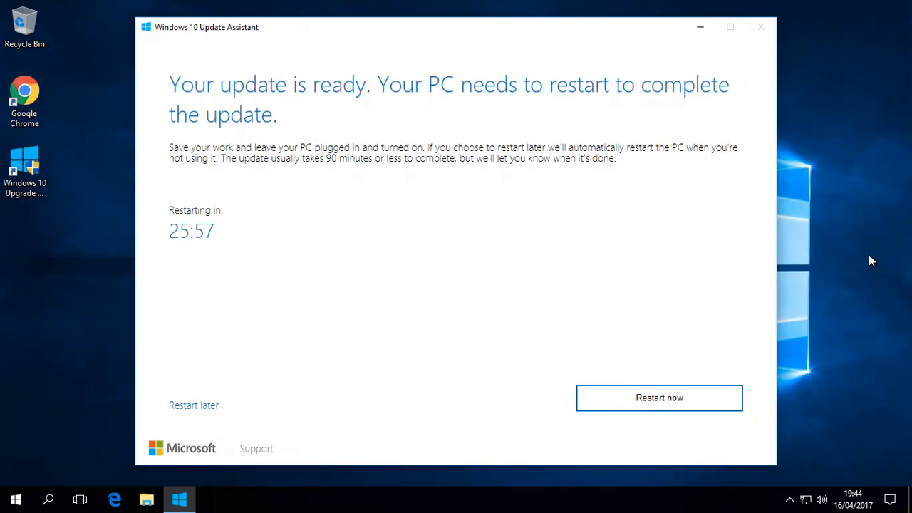
pyautogui.moveTo(196, 220)
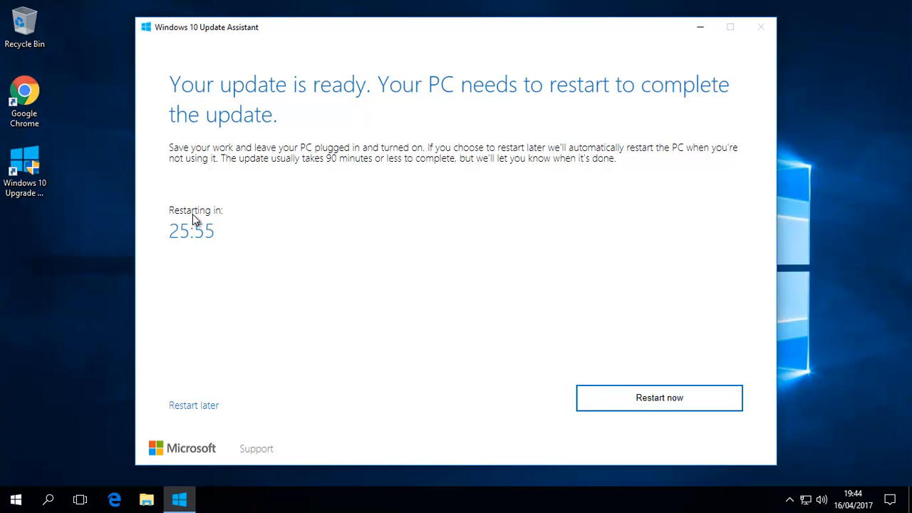
pyautogui.moveTo(604, 352)
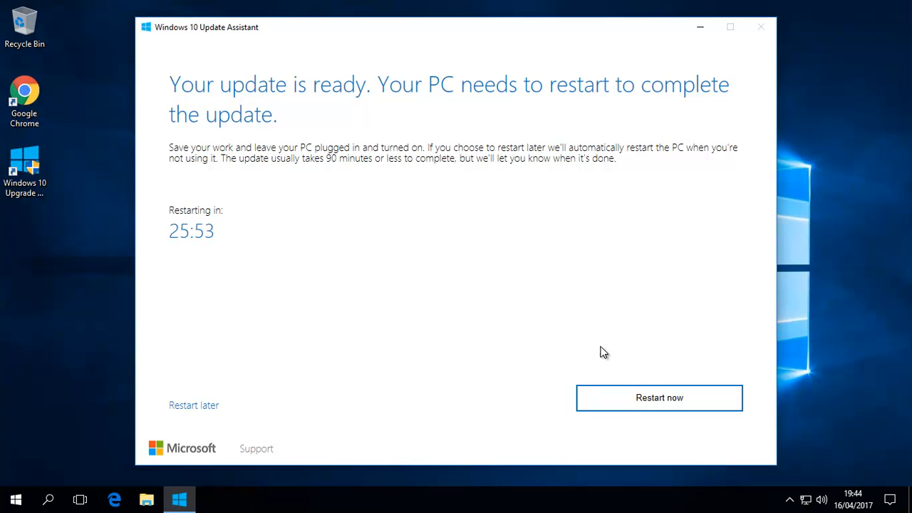
pyautogui.moveTo(659, 397)
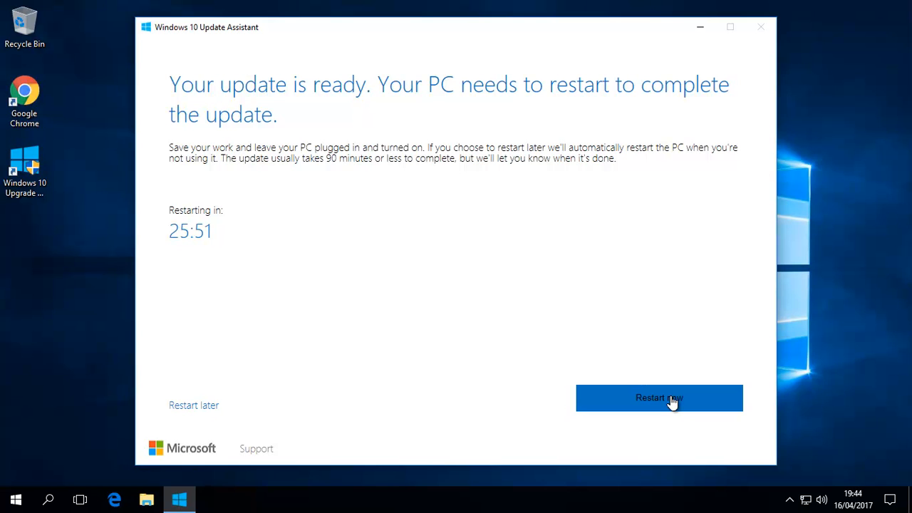
pyautogui.moveTo(183, 243)
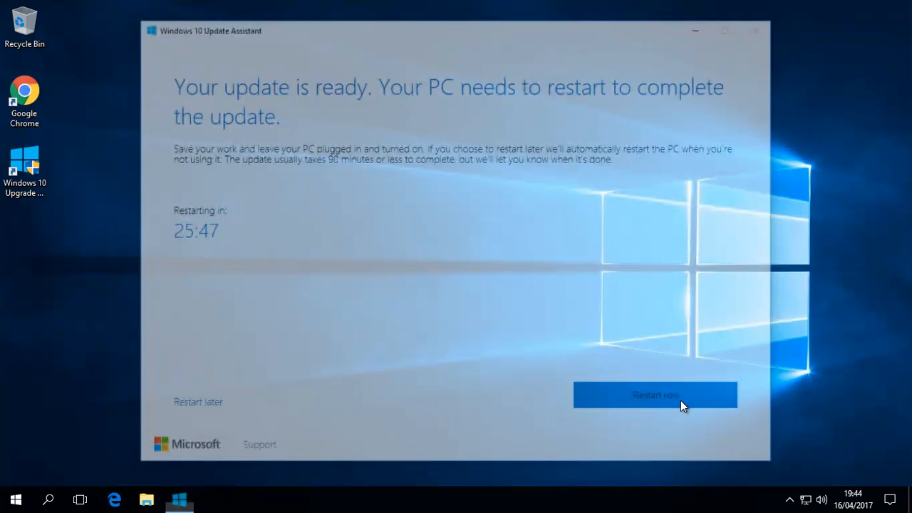
# Restart the PC now to finish the update and dismiss the sign-out warning.
pyautogui.click(654, 395)
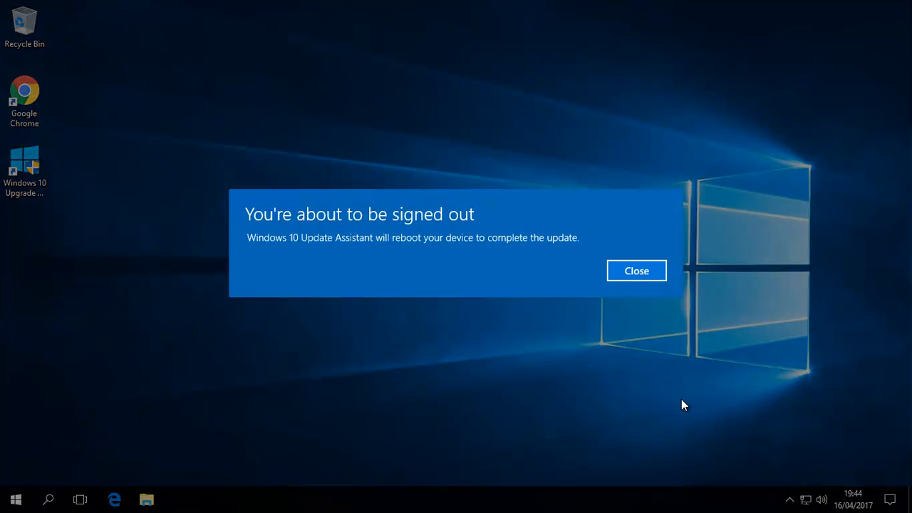
pyautogui.moveTo(637, 273)
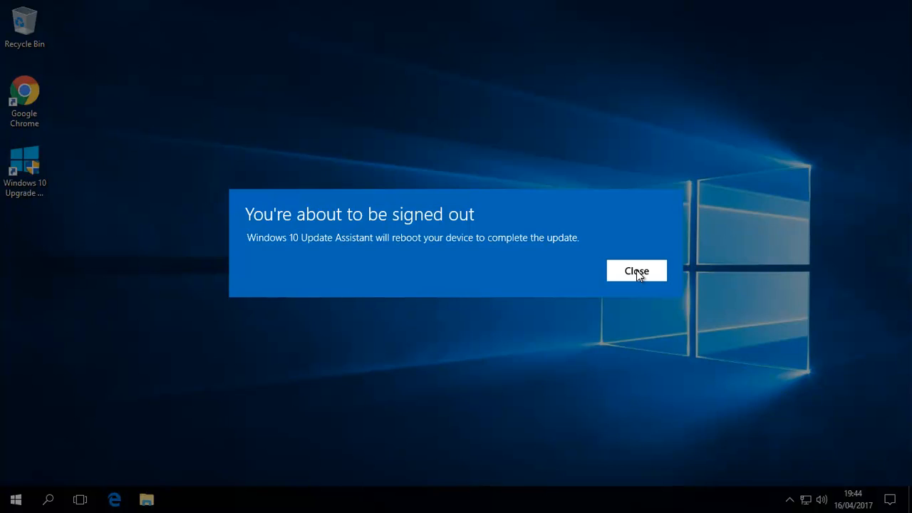
pyautogui.click(636, 271)
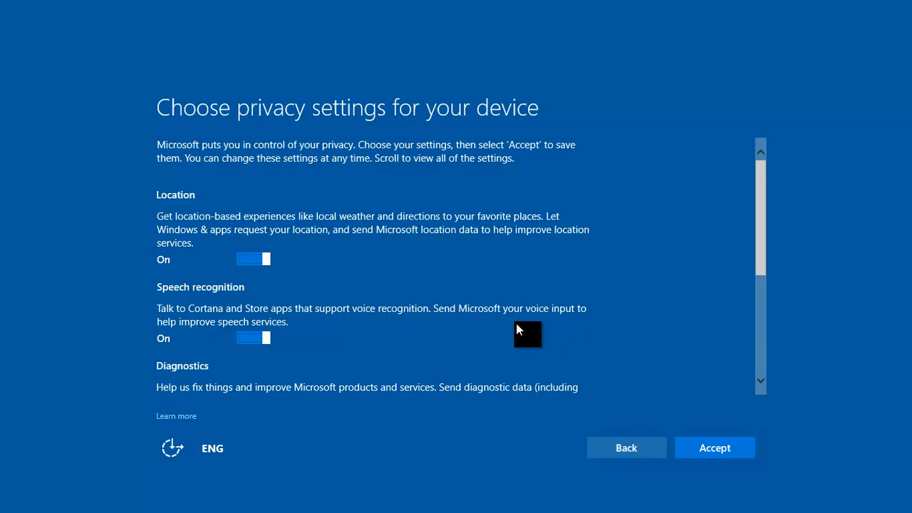
pyautogui.moveTo(644, 341)
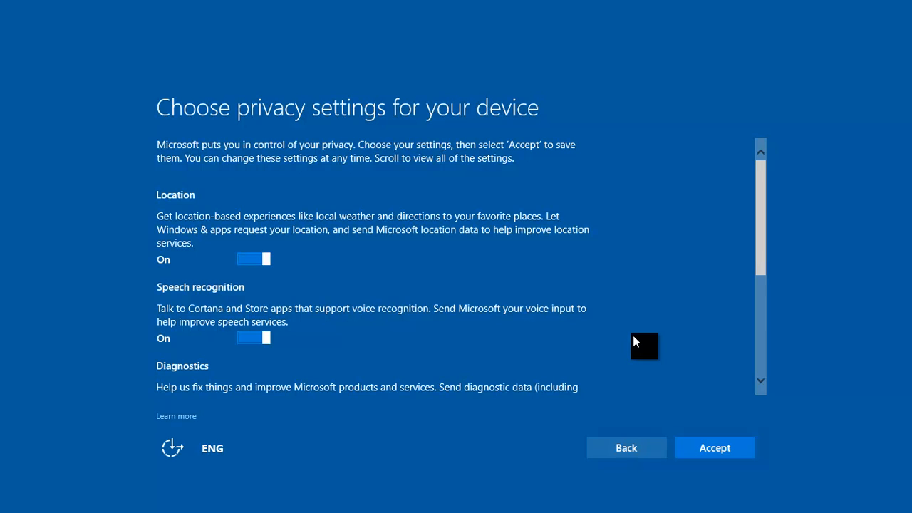
pyautogui.moveTo(626, 328)
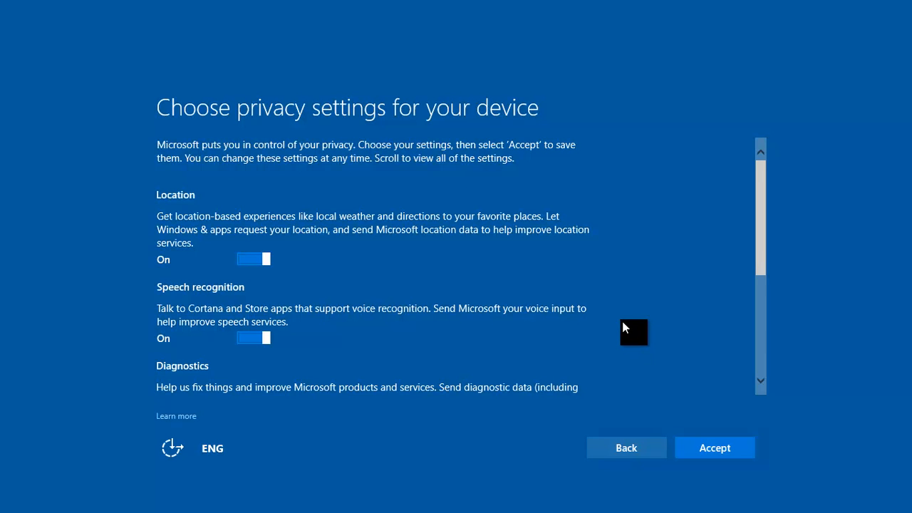
pyautogui.moveTo(635, 302)
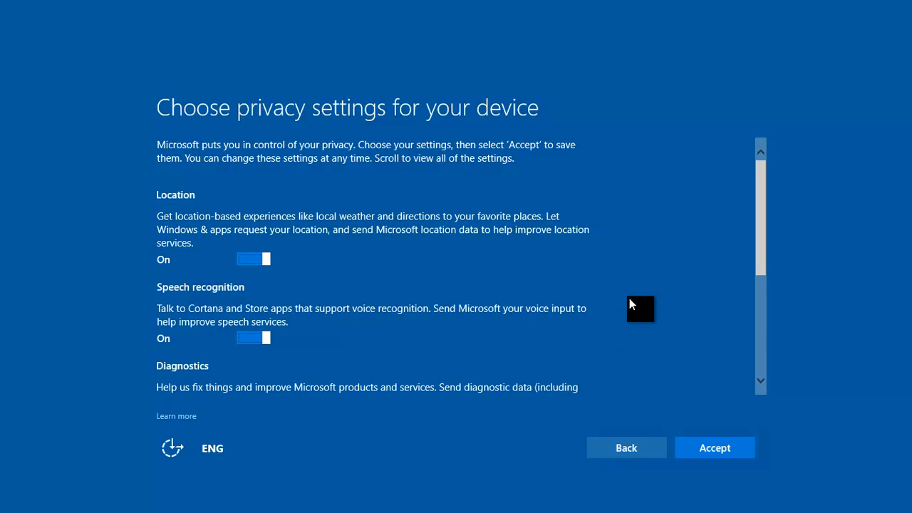
pyautogui.moveTo(354, 207)
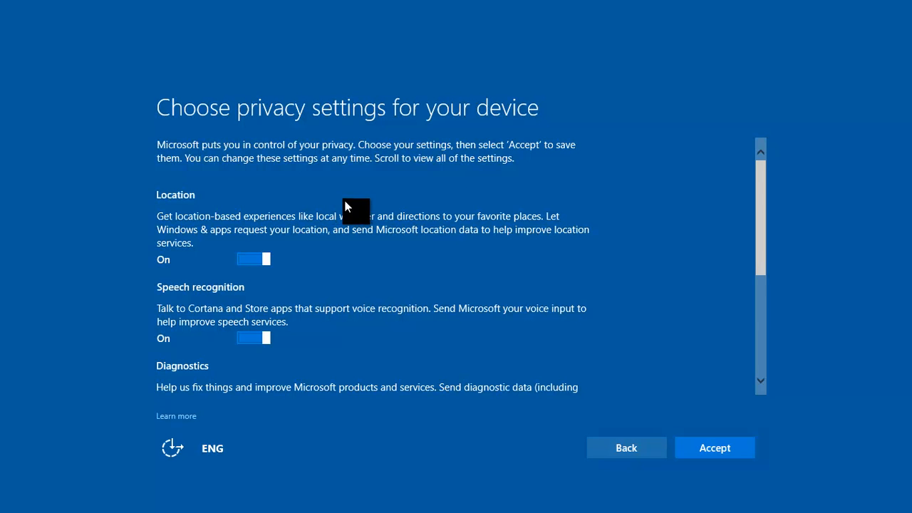
pyautogui.moveTo(488, 301)
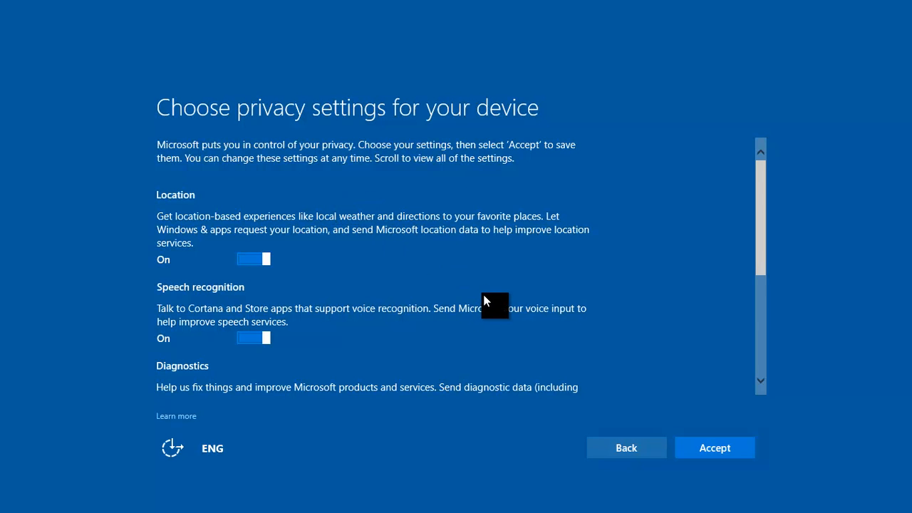
pyautogui.moveTo(588, 324)
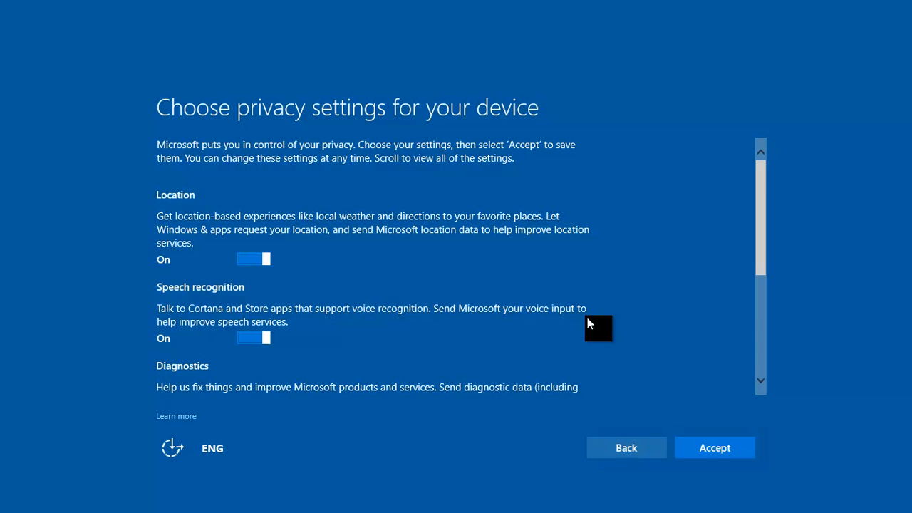
pyautogui.moveTo(595, 321)
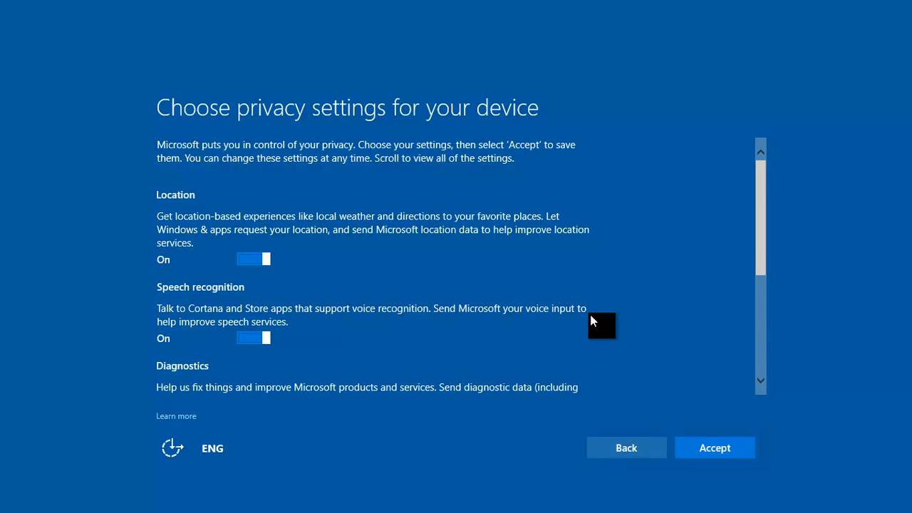
pyautogui.moveTo(649, 317)
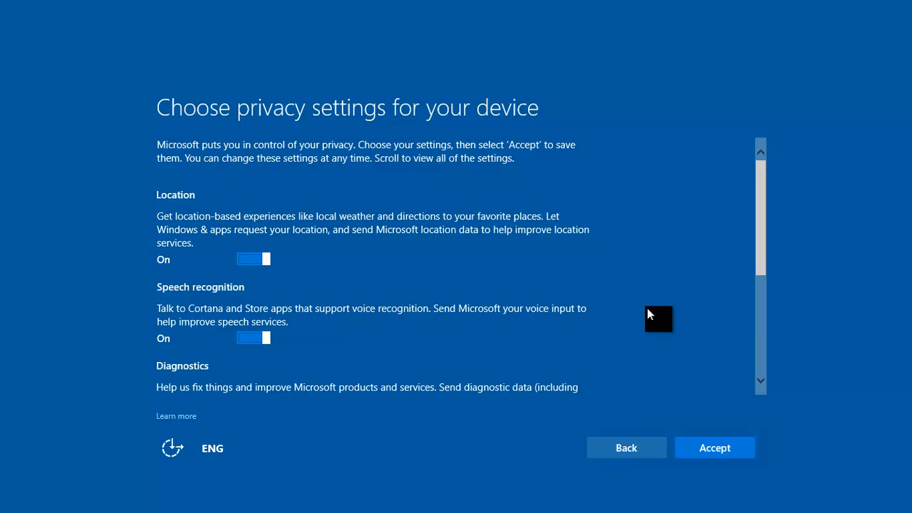
pyautogui.moveTo(523, 224)
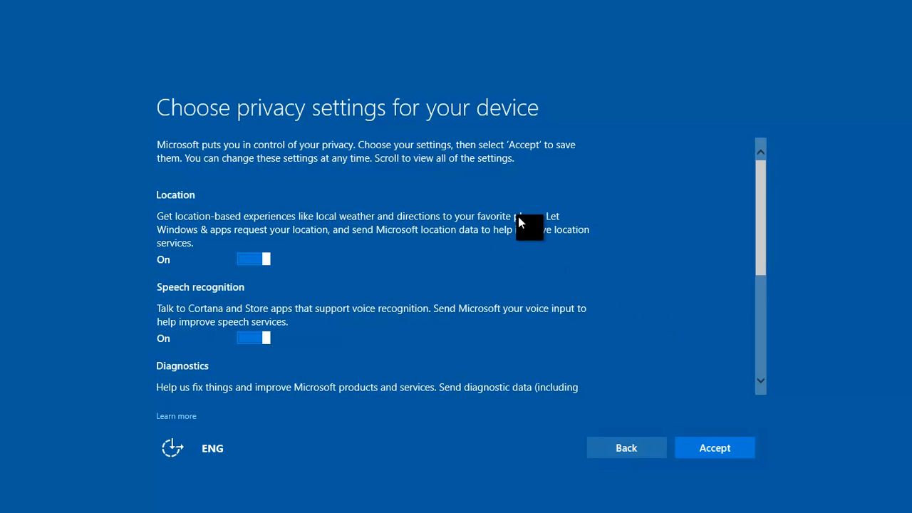
pyautogui.moveTo(545, 235)
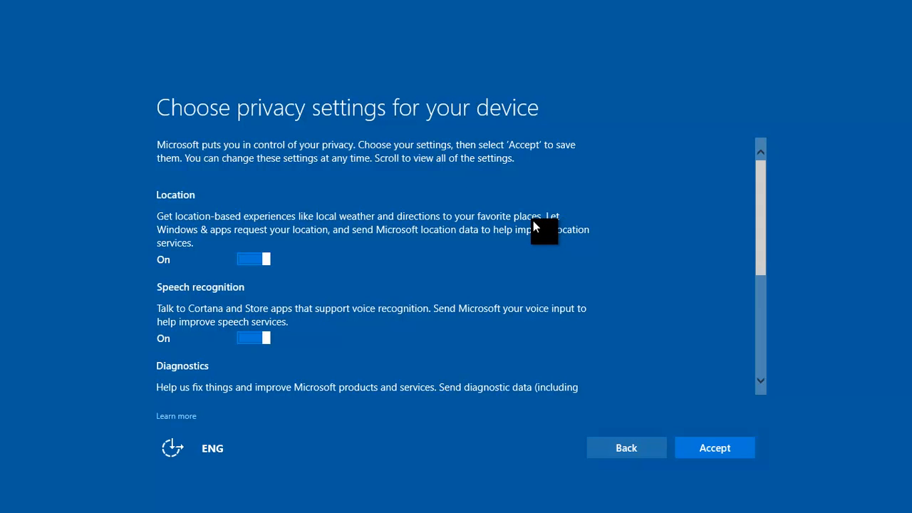
pyautogui.moveTo(460, 214)
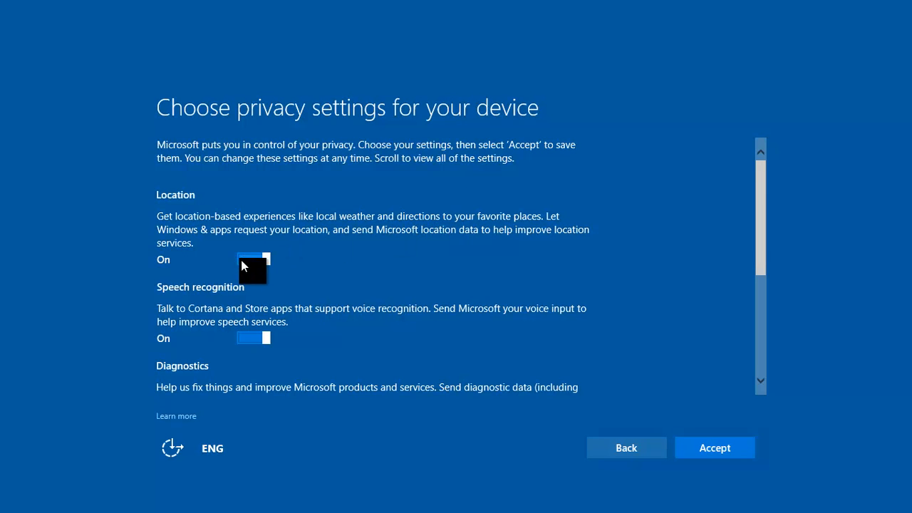
# Switch off location, speech recognition, tailored experiences and relevant ads, set diagnostics to Basic, and accept.
pyautogui.click(254, 259)
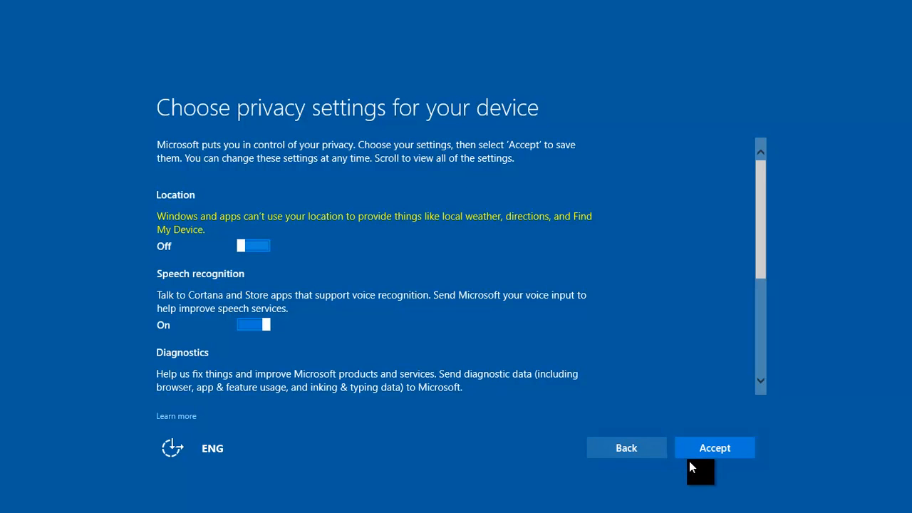
pyautogui.click(253, 325)
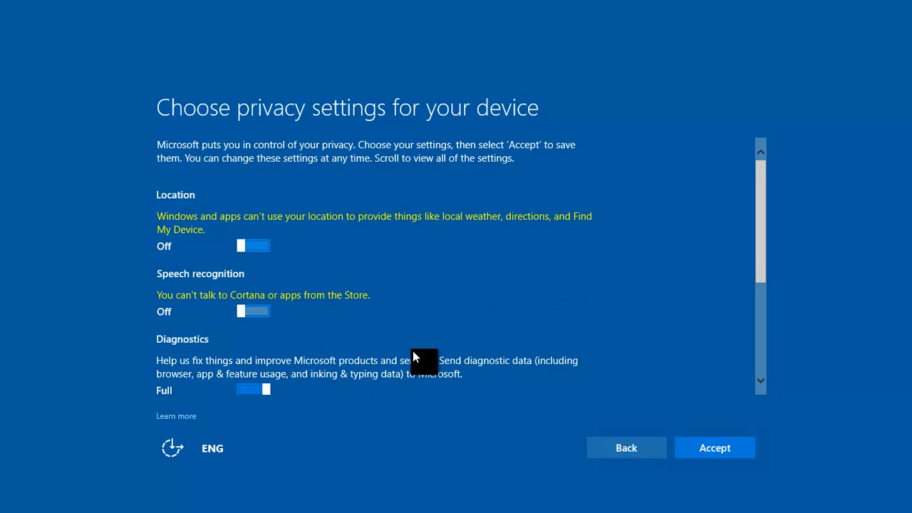
pyautogui.scroll(-3)
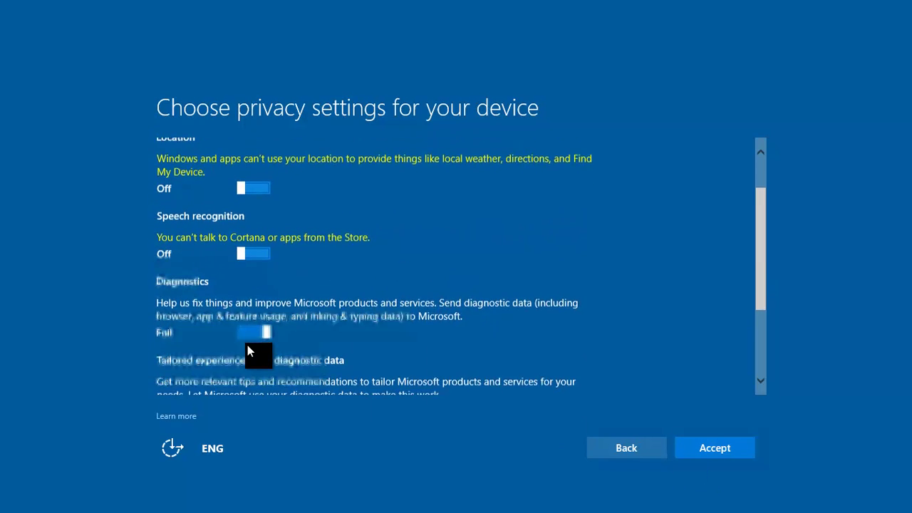
pyautogui.scroll(-3)
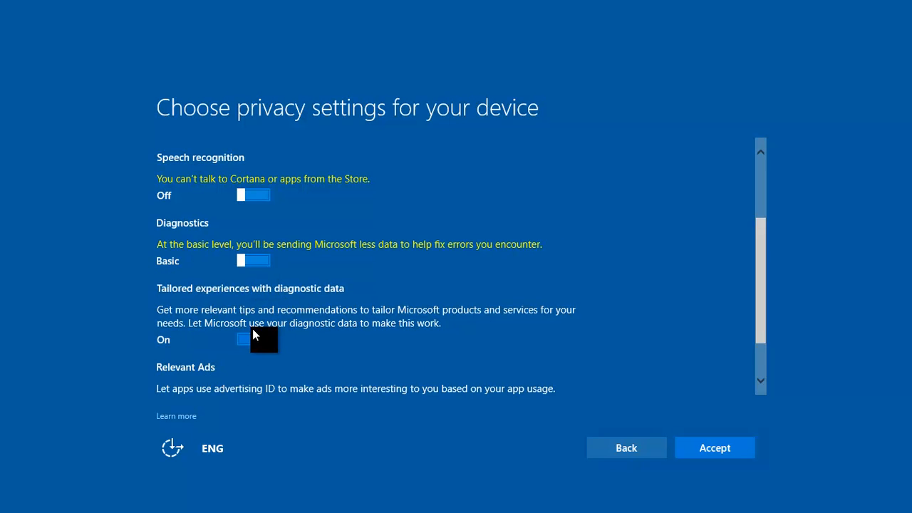
pyautogui.scroll(-3)
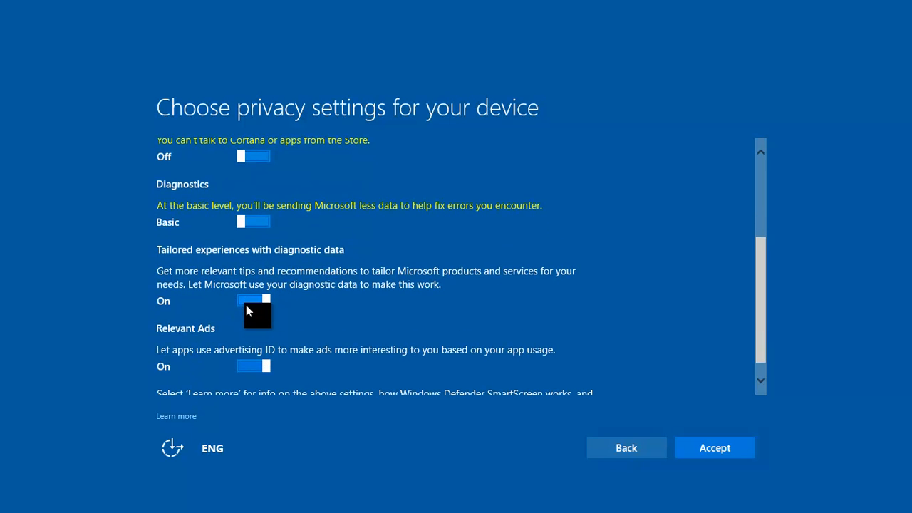
pyautogui.click(253, 299)
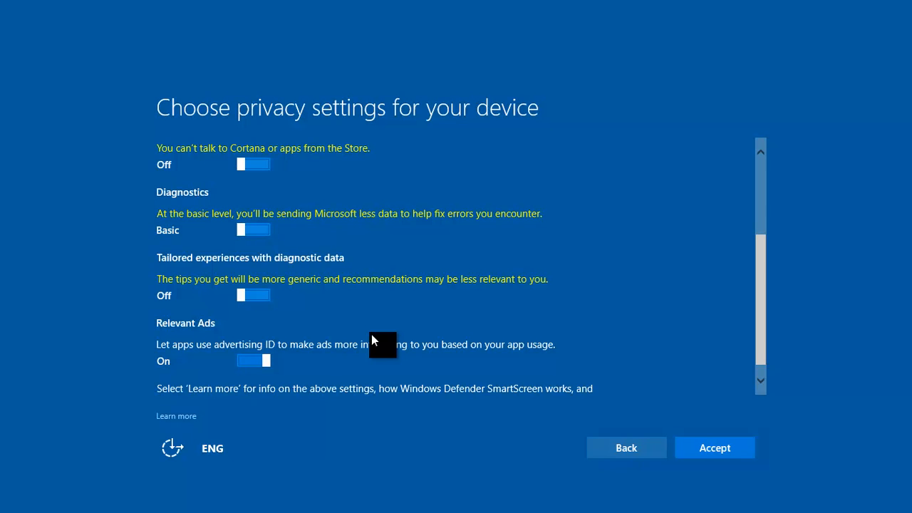
pyautogui.scroll(-3)
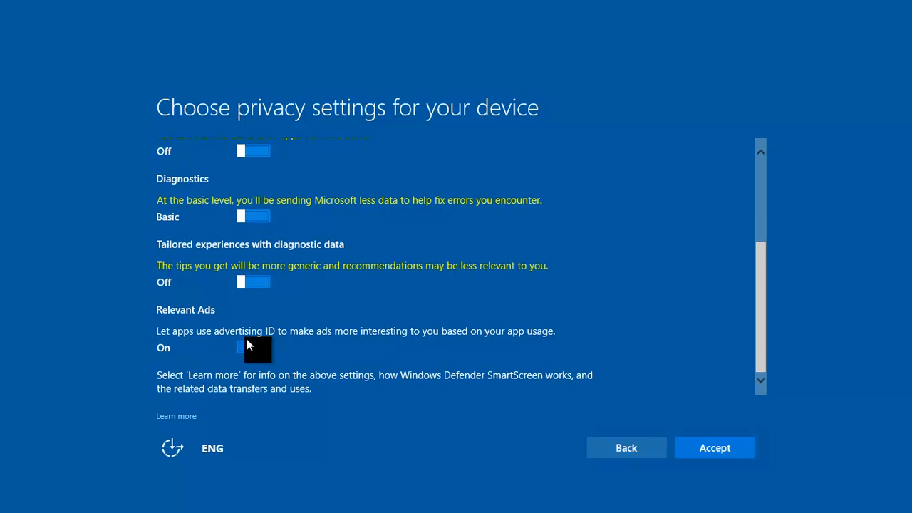
pyautogui.click(253, 360)
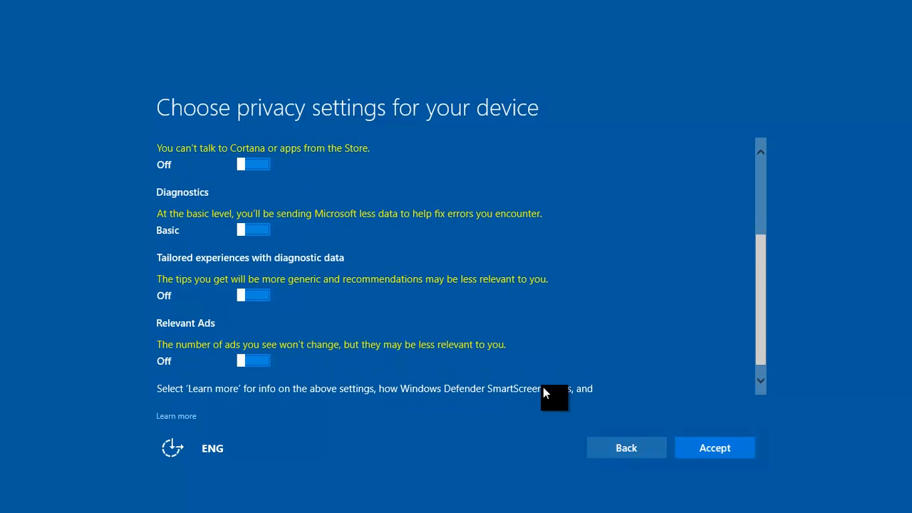
pyautogui.click(714, 447)
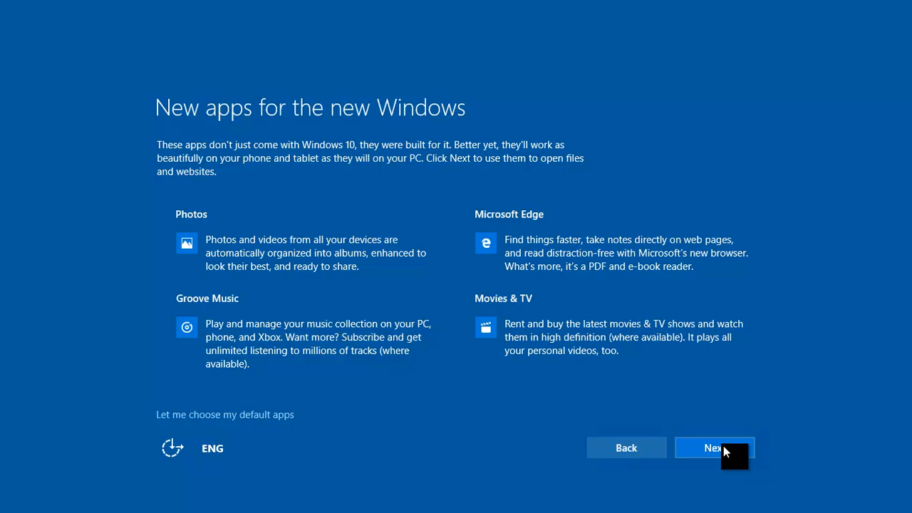
pyautogui.moveTo(722, 455)
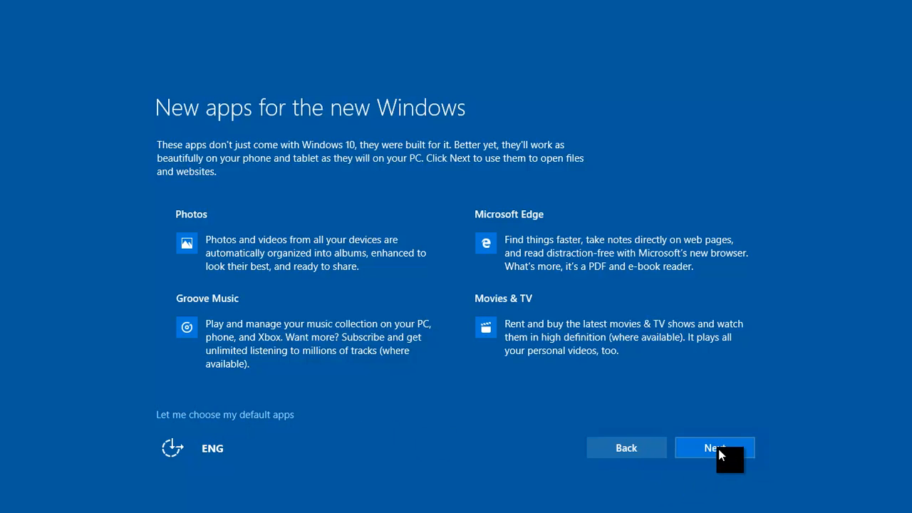
# Continue past the 'New apps for the new Windows' introduction page.
pyautogui.click(715, 448)
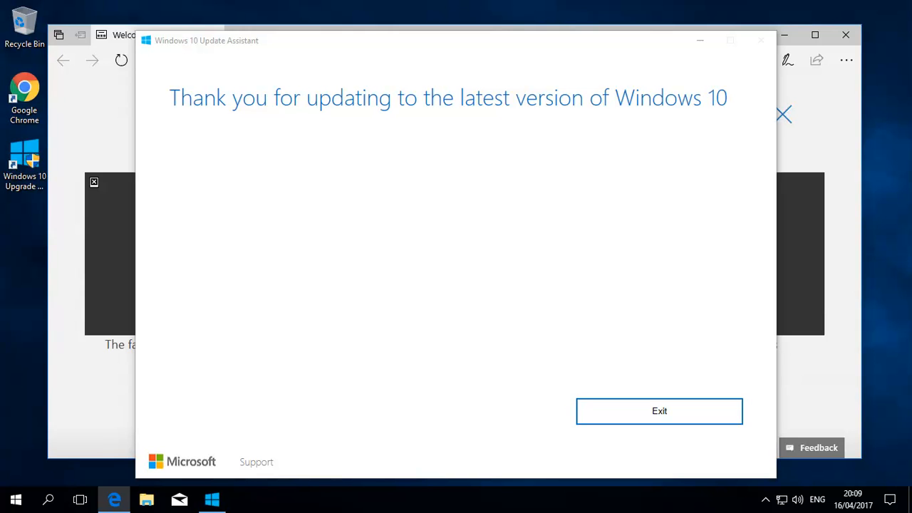
pyautogui.moveTo(481, 238)
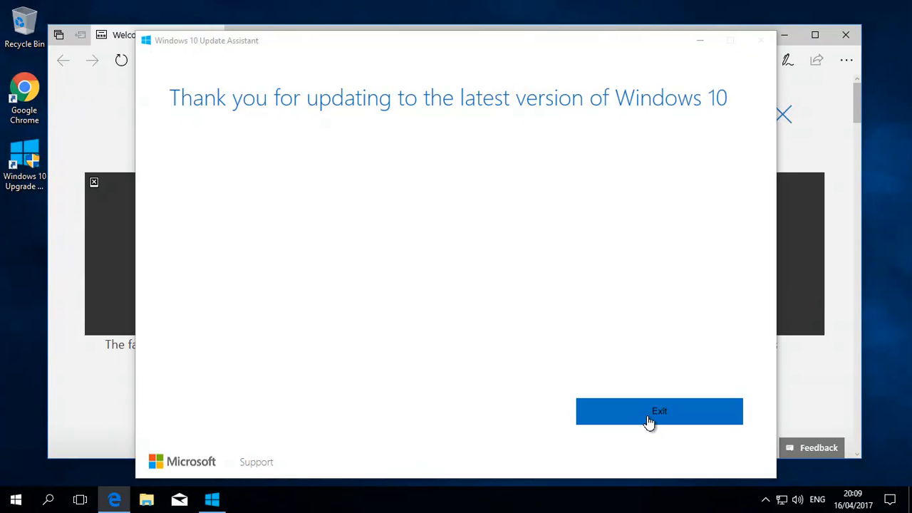
# Exit the Update Assistant, leaving the Edge Creators Update welcome page on screen.
pyautogui.click(659, 411)
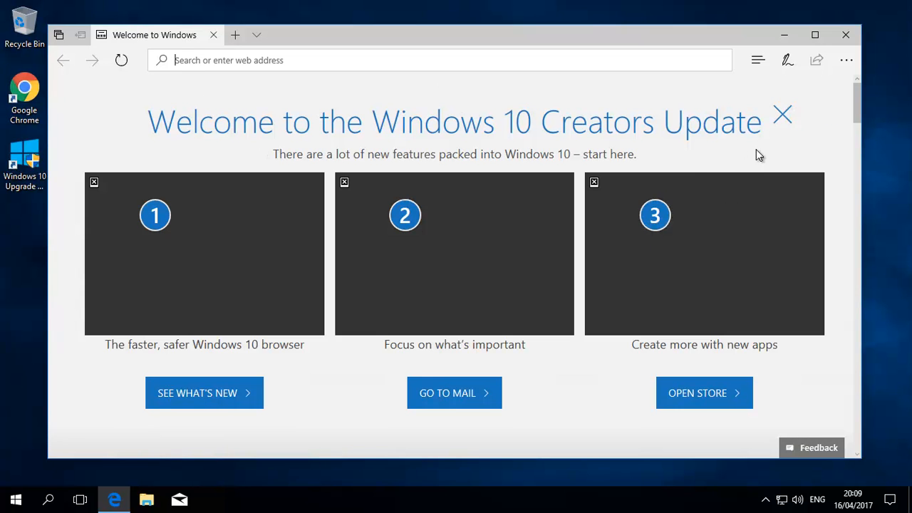
pyautogui.moveTo(847, 35)
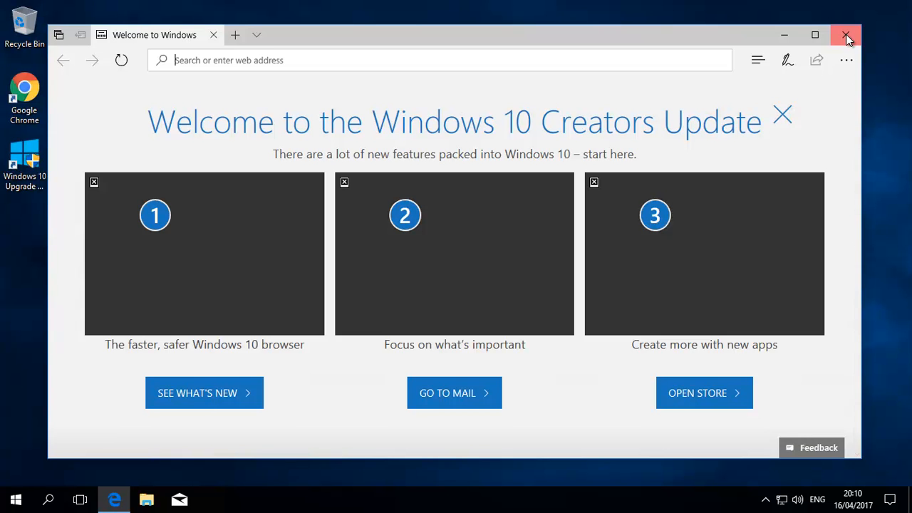
# Close the Edge window showing the Creators Update welcome page.
pyautogui.click(847, 34)
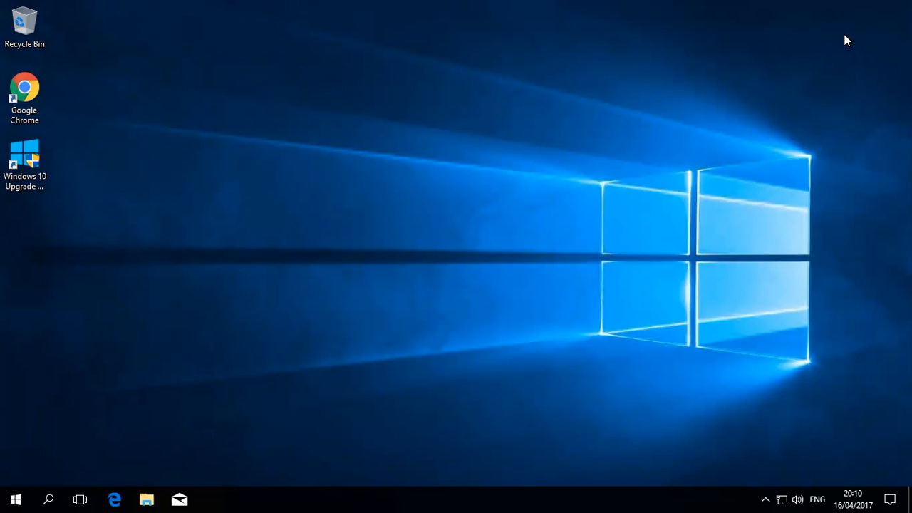
pyautogui.moveTo(768, 90)
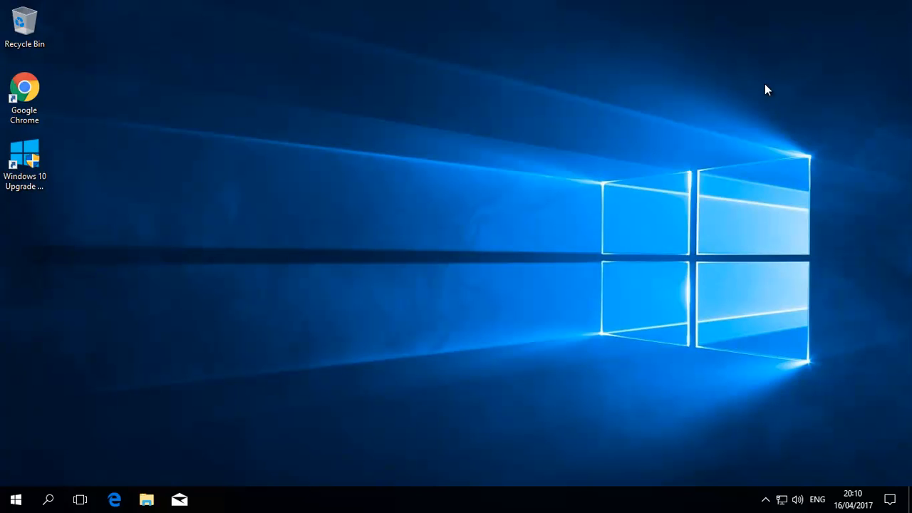
pyautogui.moveTo(111, 428)
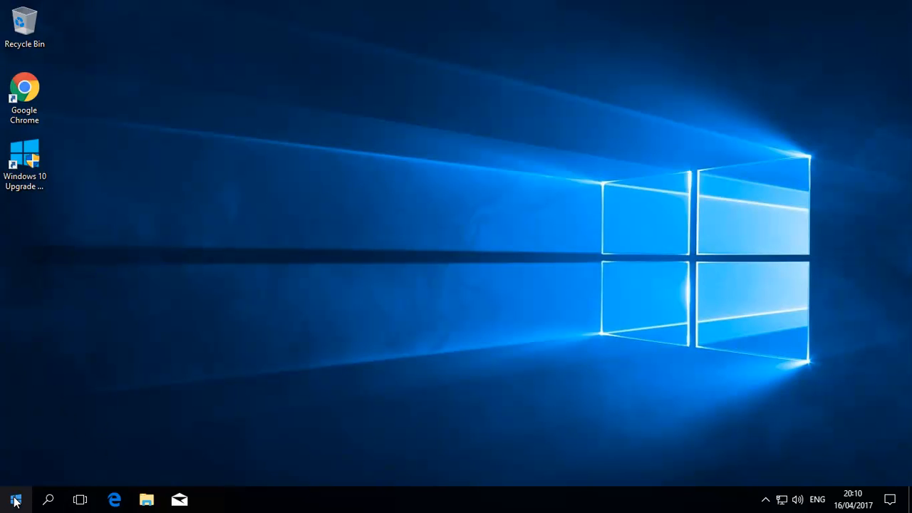
# Open the Start app list and scroll through it toward Windows Administrative Tools.
pyautogui.click(15, 499)
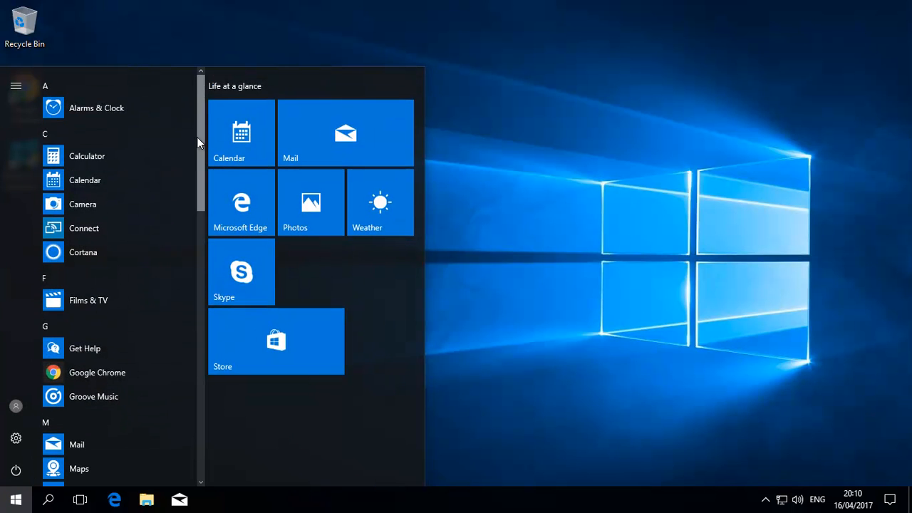
pyautogui.scroll(-3)
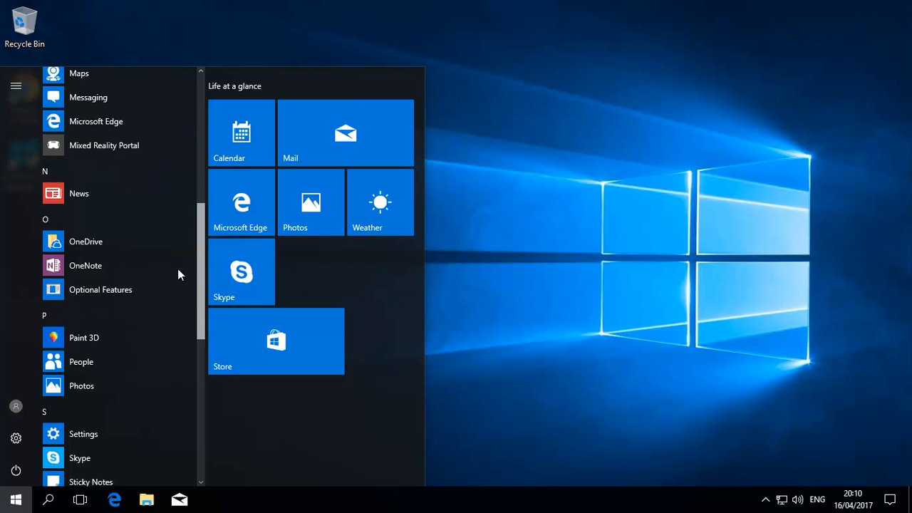
pyautogui.scroll(-3)
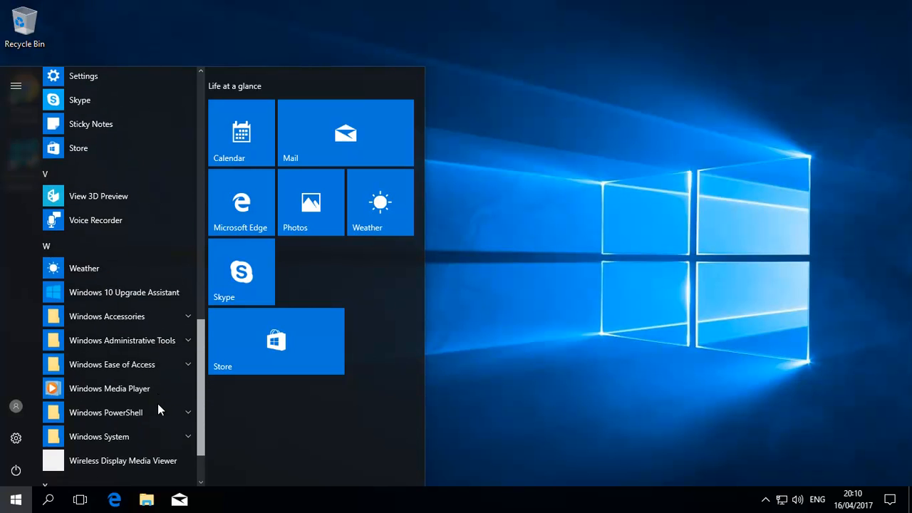
pyautogui.scroll(-3)
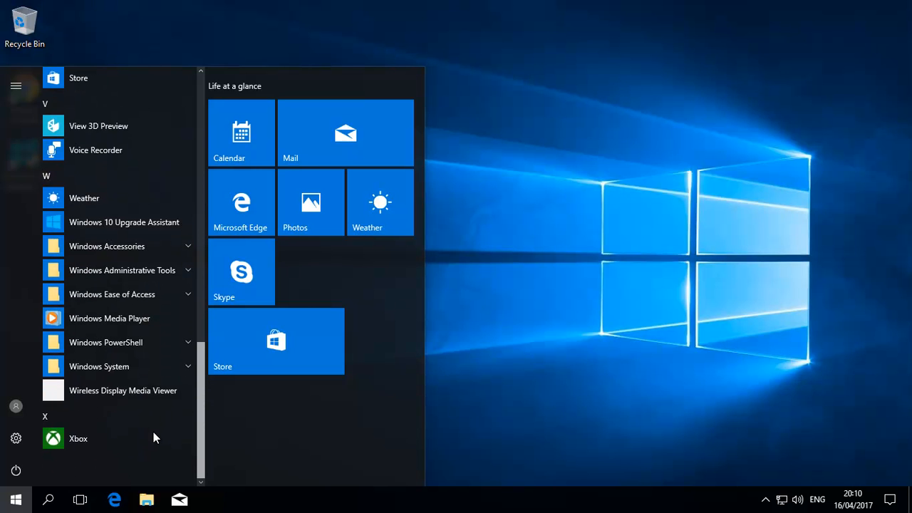
pyautogui.scroll(3)
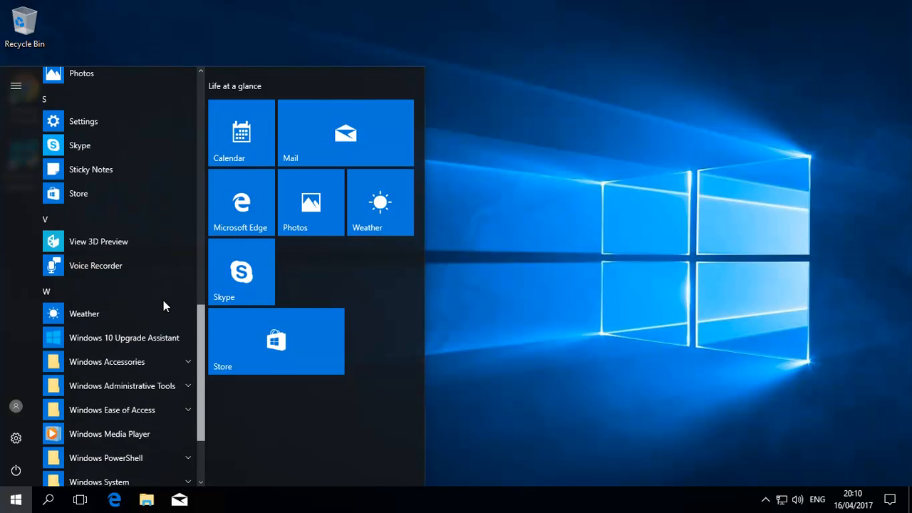
pyautogui.scroll(3)
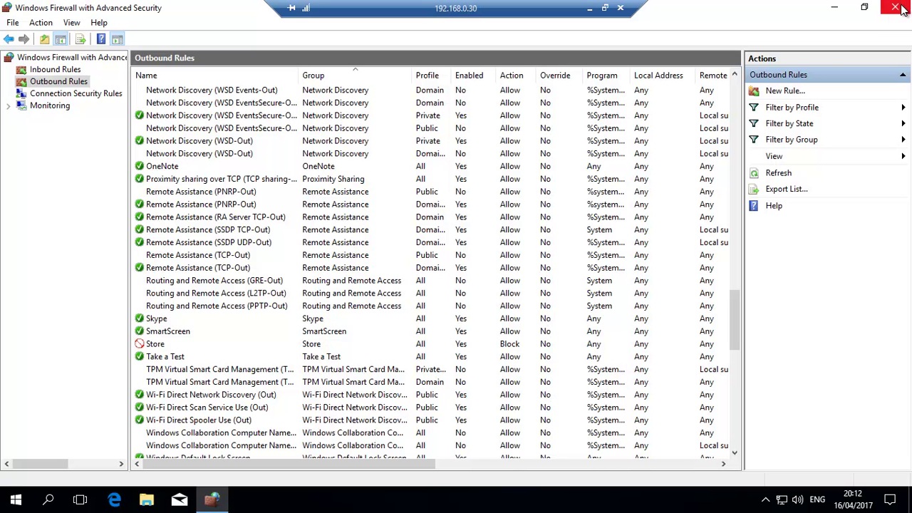
pyautogui.click(898, 7)
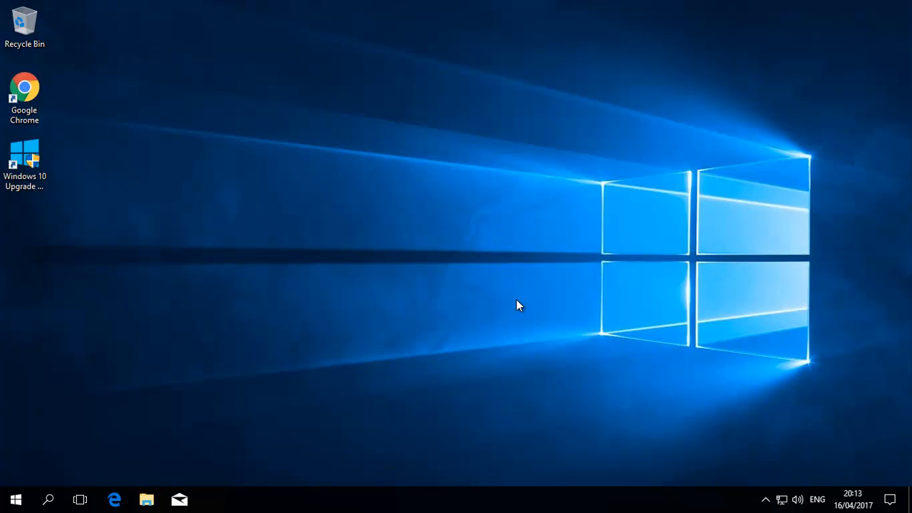
pyautogui.moveTo(469, 302)
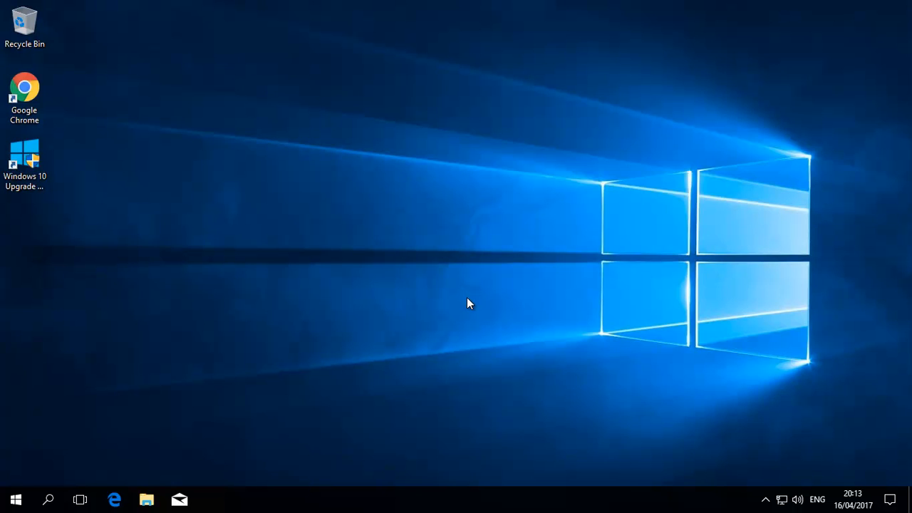
pyautogui.moveTo(590, 327)
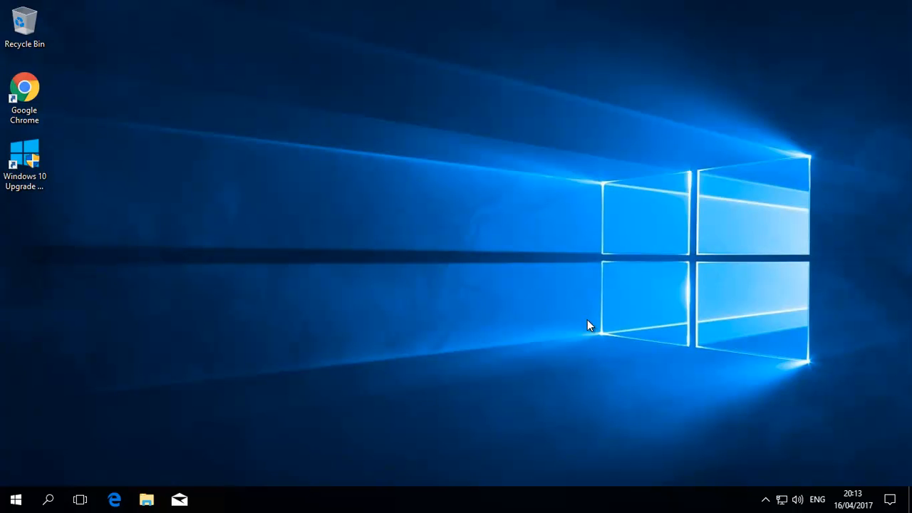
pyautogui.moveTo(569, 313)
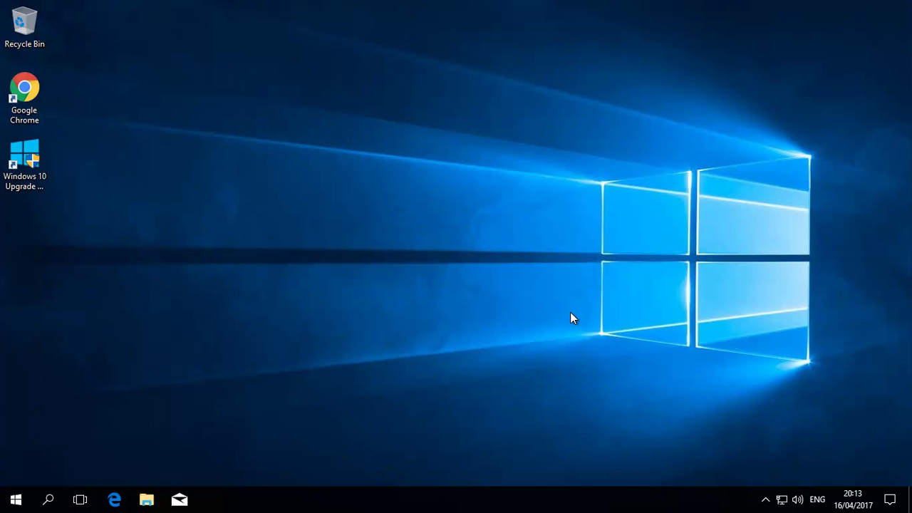
pyautogui.moveTo(568, 311)
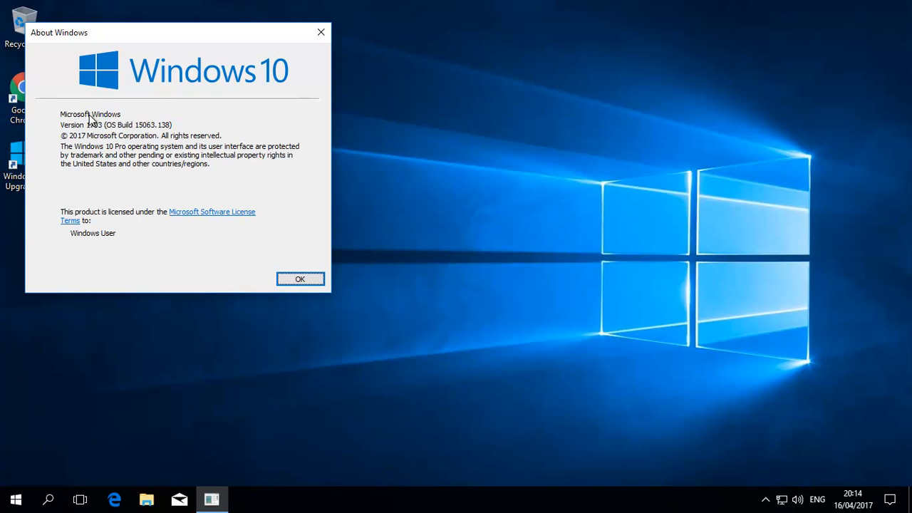
# Dismiss the About Windows dialog with OK.
pyautogui.click(300, 279)
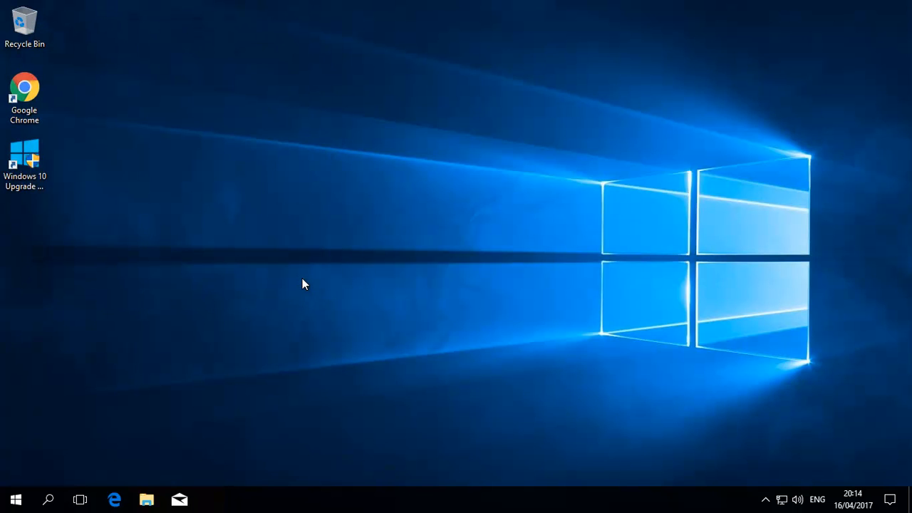
pyautogui.moveTo(789, 96)
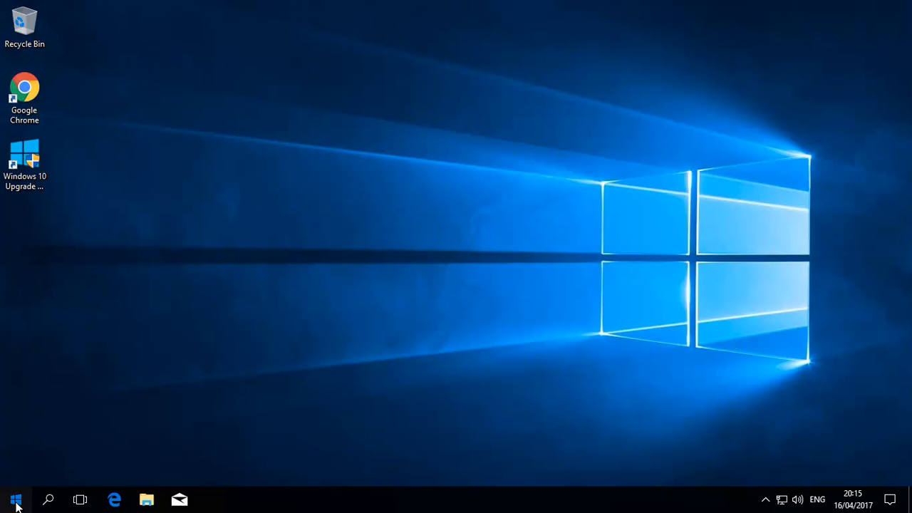
# Navigate from Start to Settings > Update & security > Recovery.
pyautogui.click(16, 499)
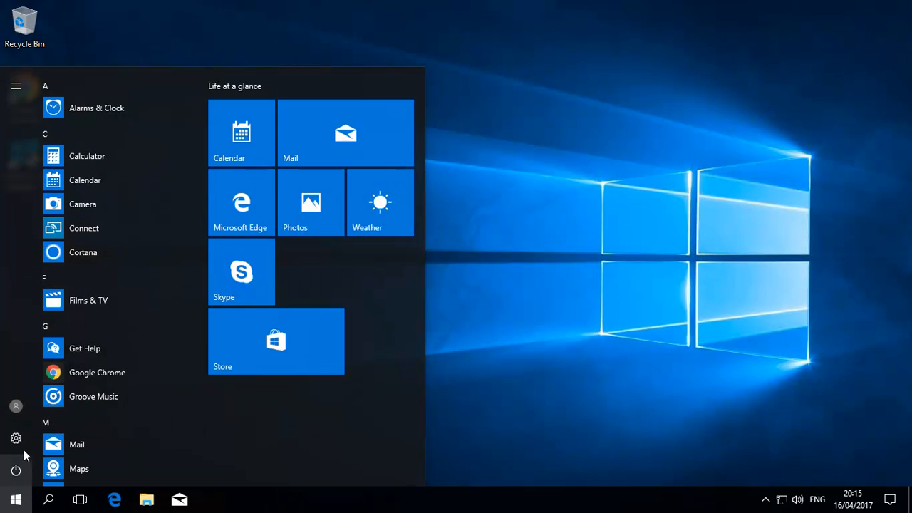
pyautogui.click(15, 438)
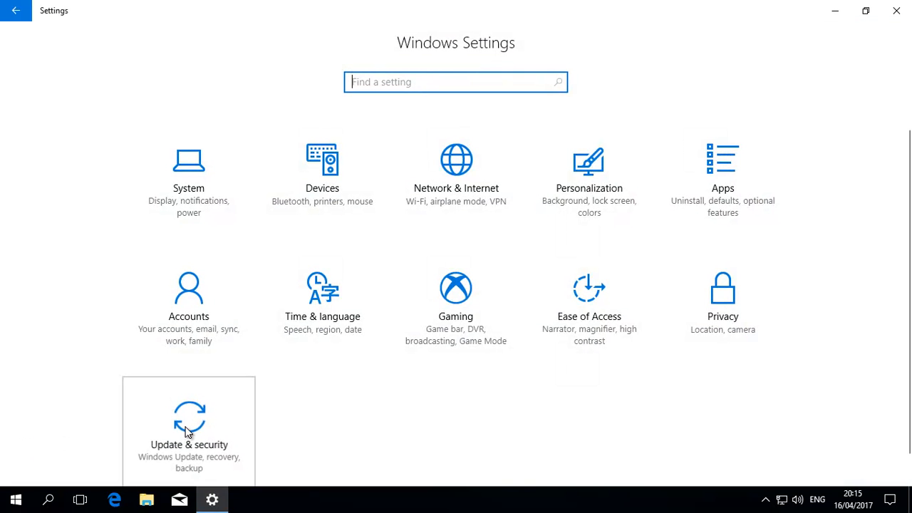
pyautogui.click(188, 428)
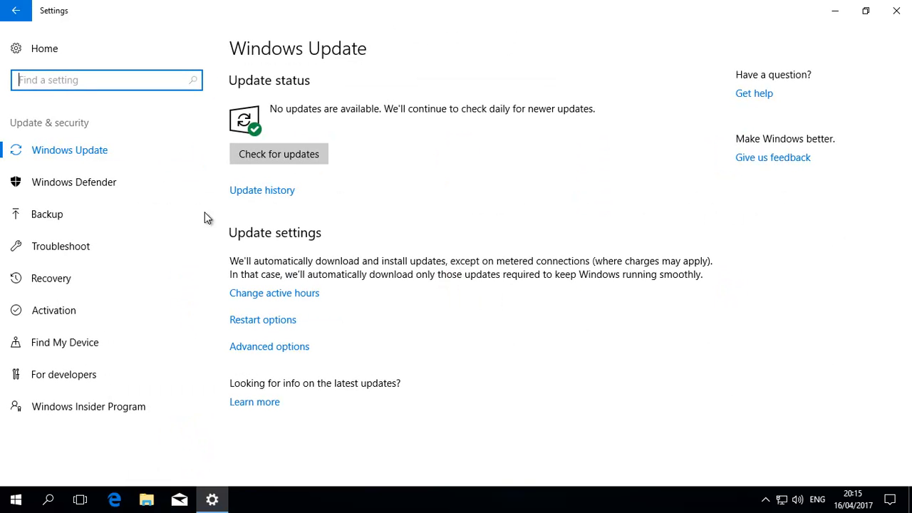
pyautogui.moveTo(364, 189)
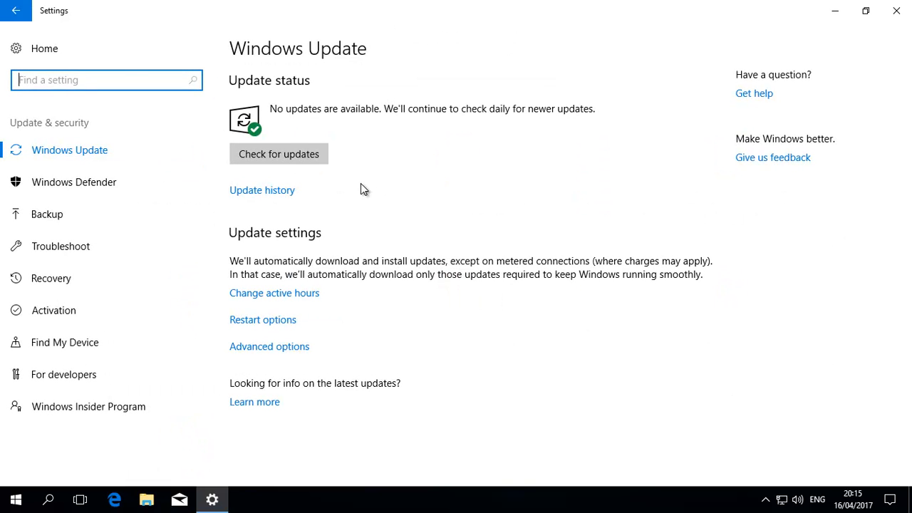
pyautogui.moveTo(122, 370)
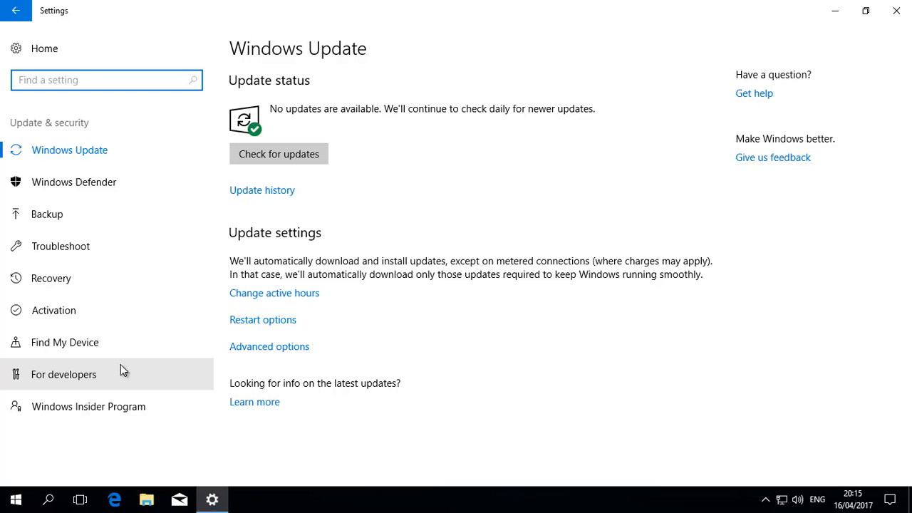
pyautogui.moveTo(61, 283)
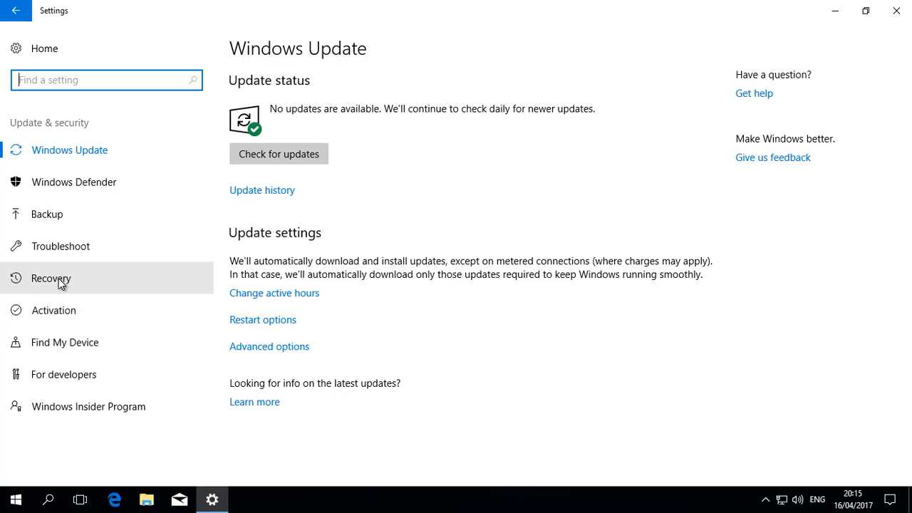
pyautogui.click(51, 278)
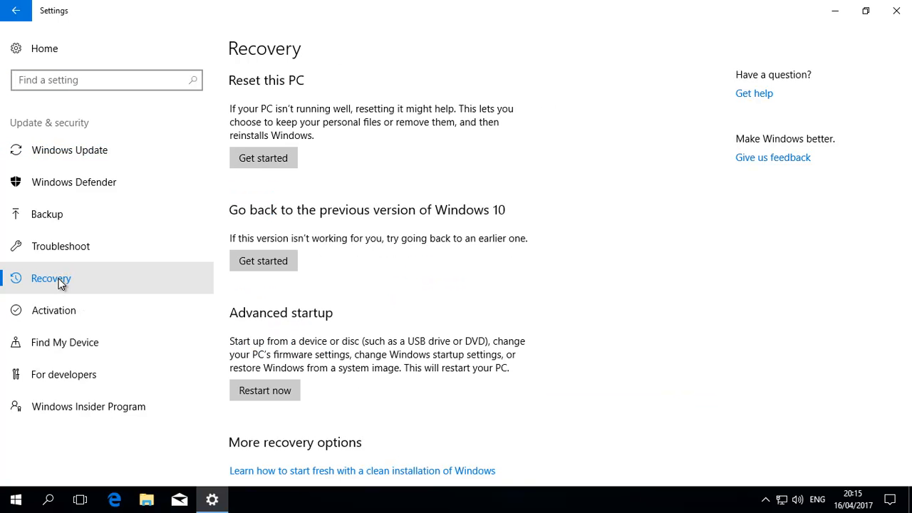
pyautogui.moveTo(442, 219)
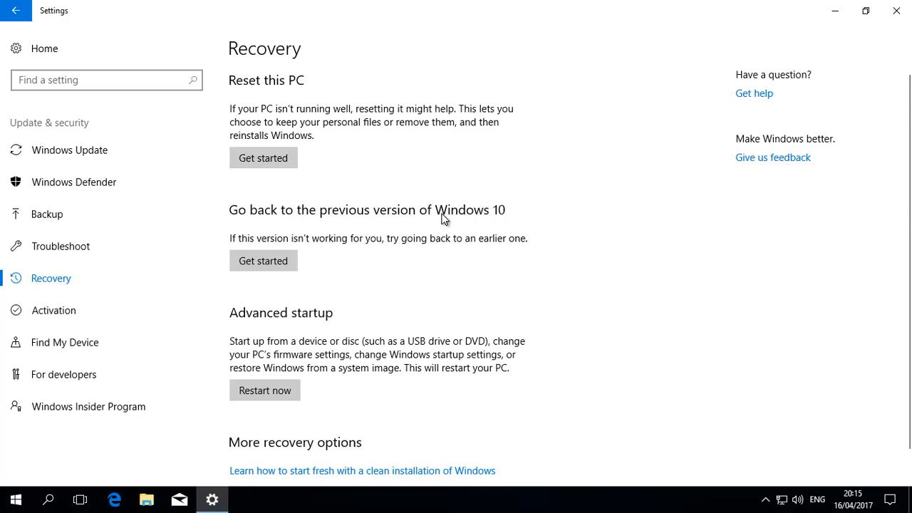
pyautogui.moveTo(263, 260)
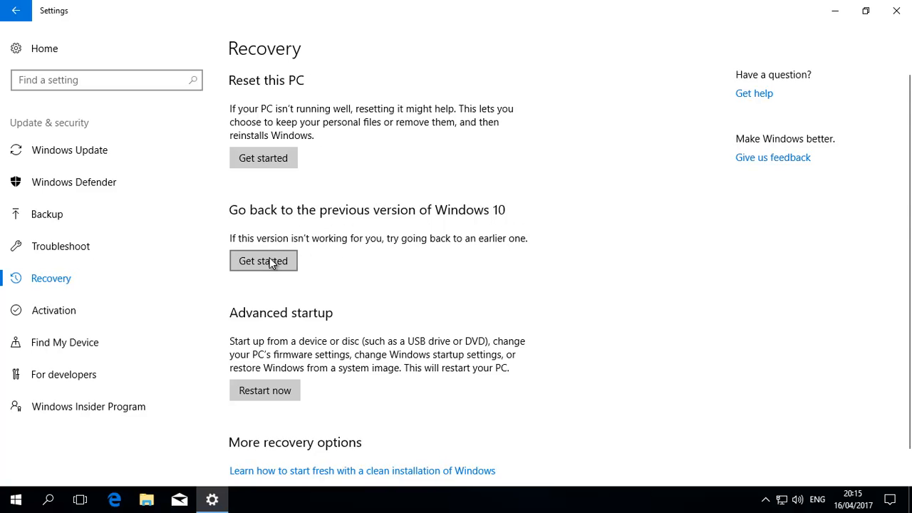
# Start going back, choosing 'My apps or devices don't work on this build' as the reason.
pyautogui.click(263, 260)
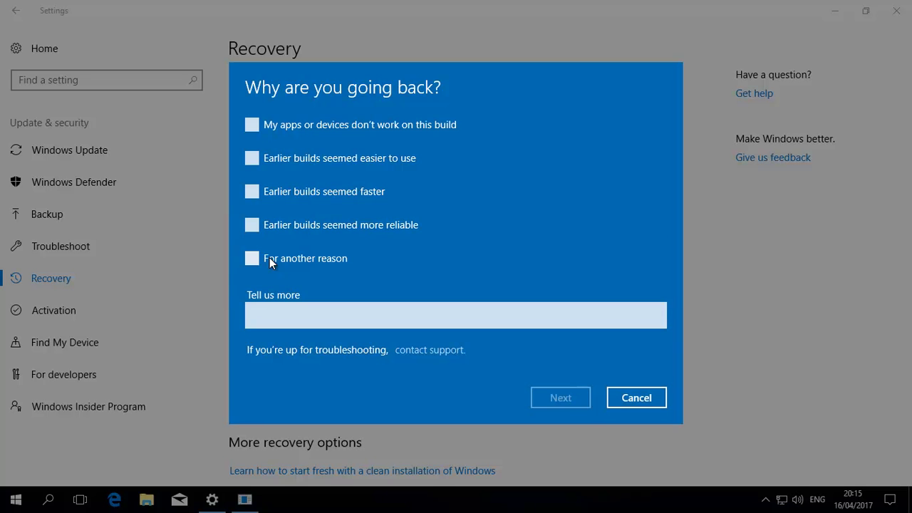
pyautogui.moveTo(305, 166)
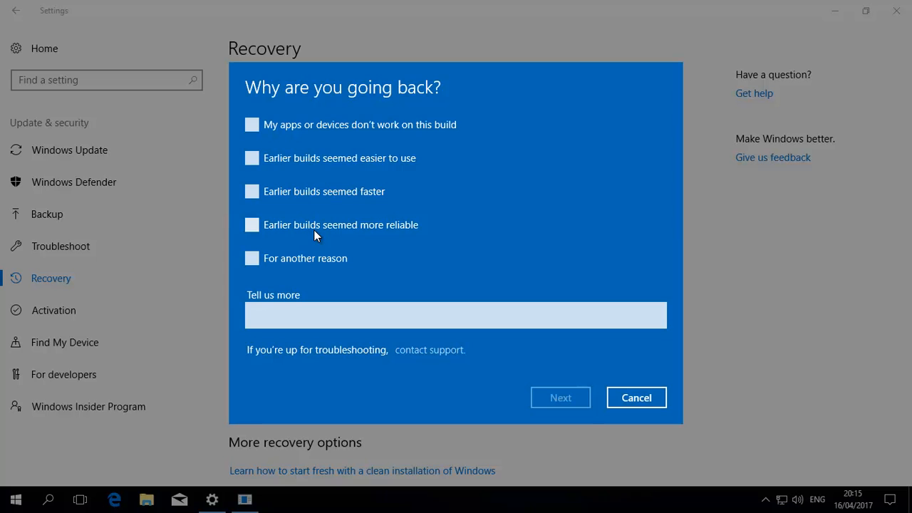
pyautogui.moveTo(384, 265)
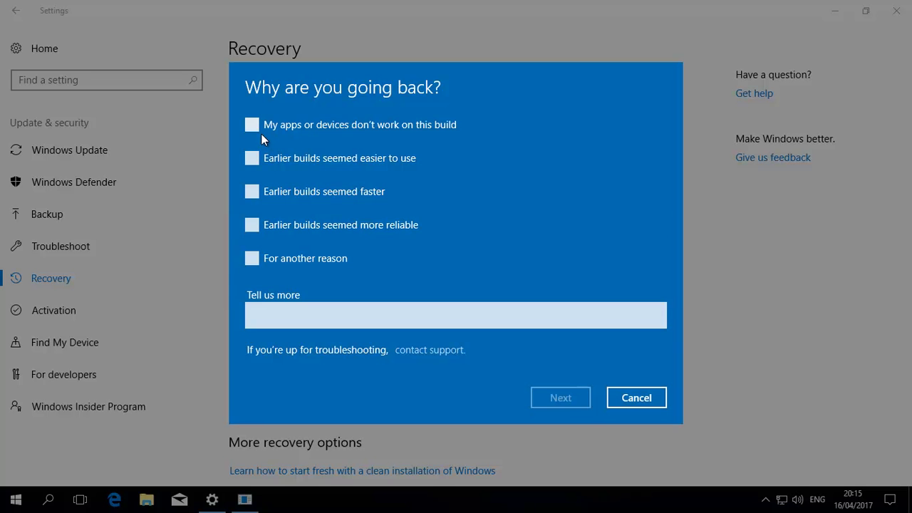
pyautogui.moveTo(258, 127)
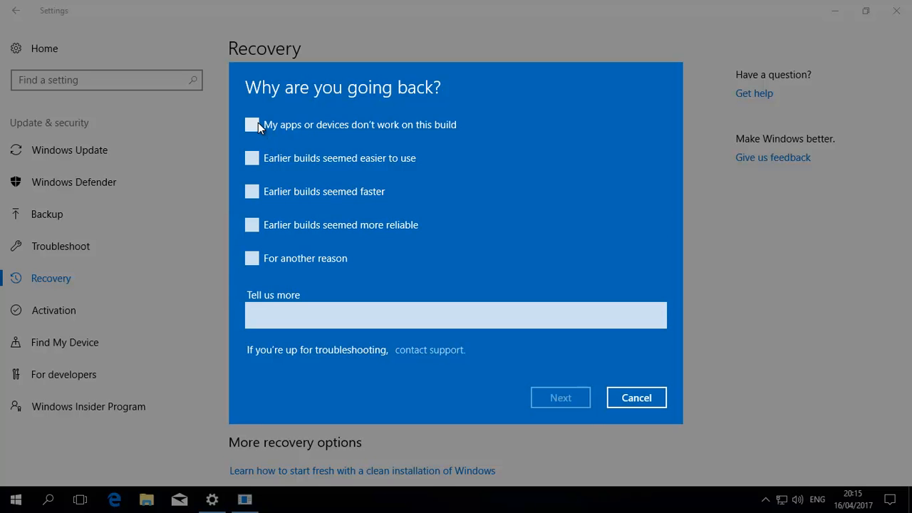
pyautogui.click(252, 125)
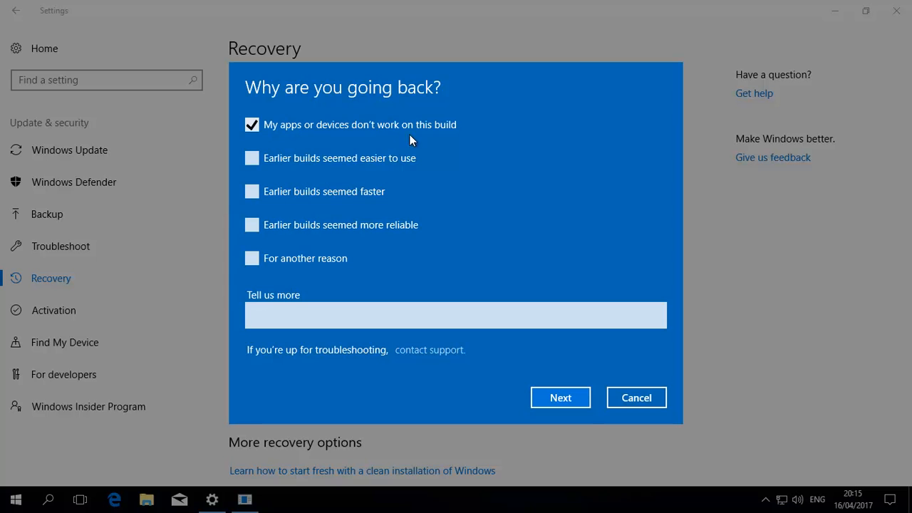
pyautogui.moveTo(277, 298)
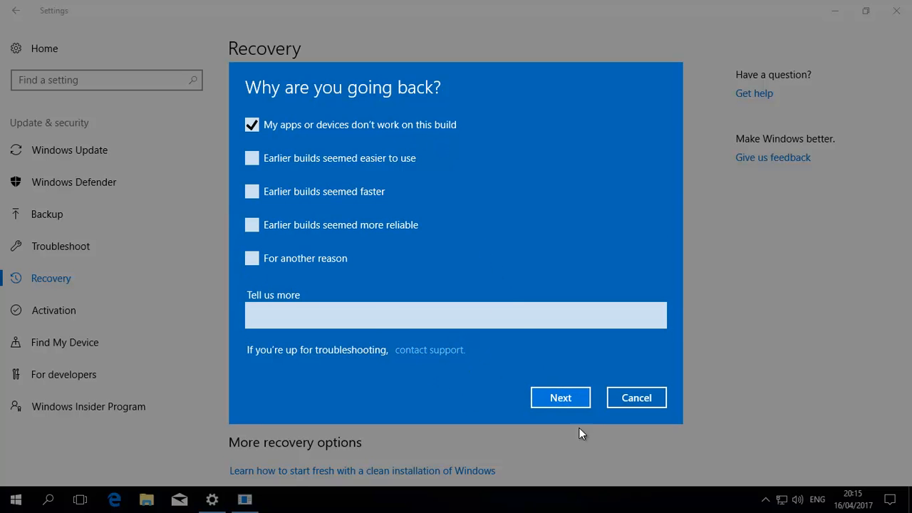
pyautogui.click(560, 398)
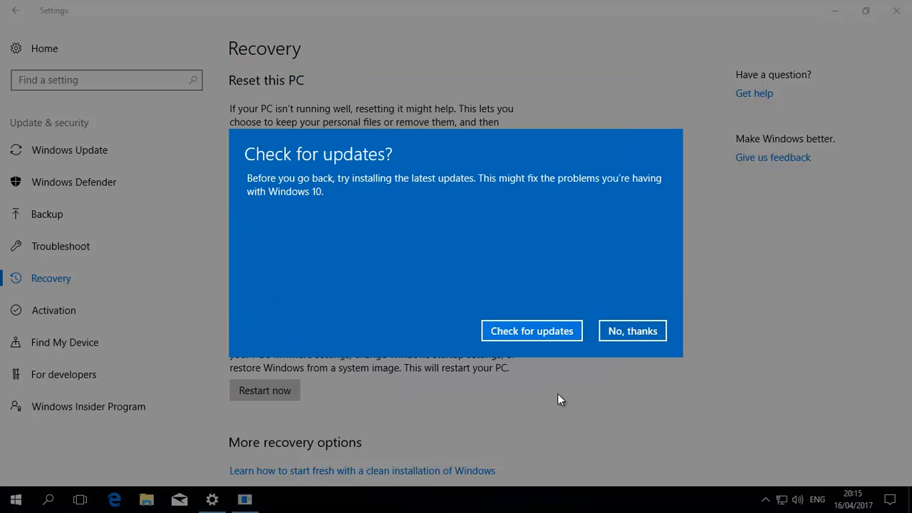
pyautogui.moveTo(632, 331)
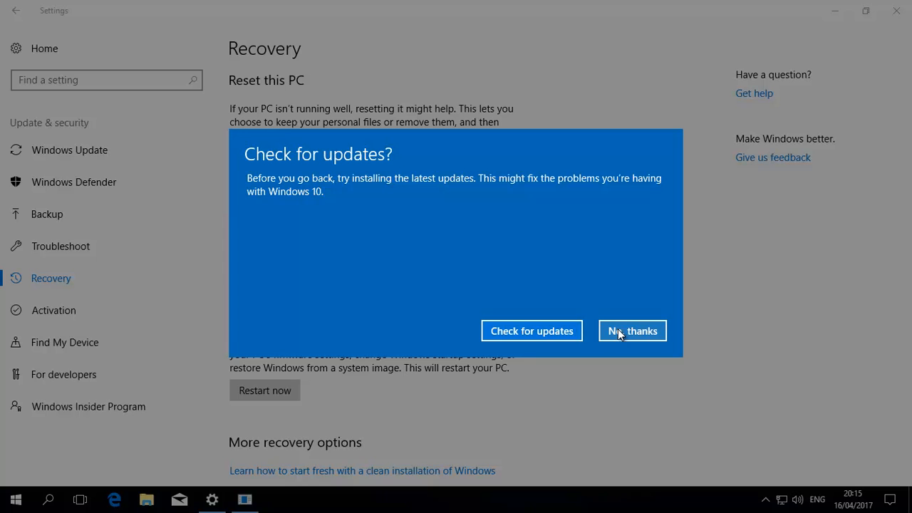
# Skip the update check, pass the warning and password prompts, and go back to the earlier build.
pyautogui.click(632, 331)
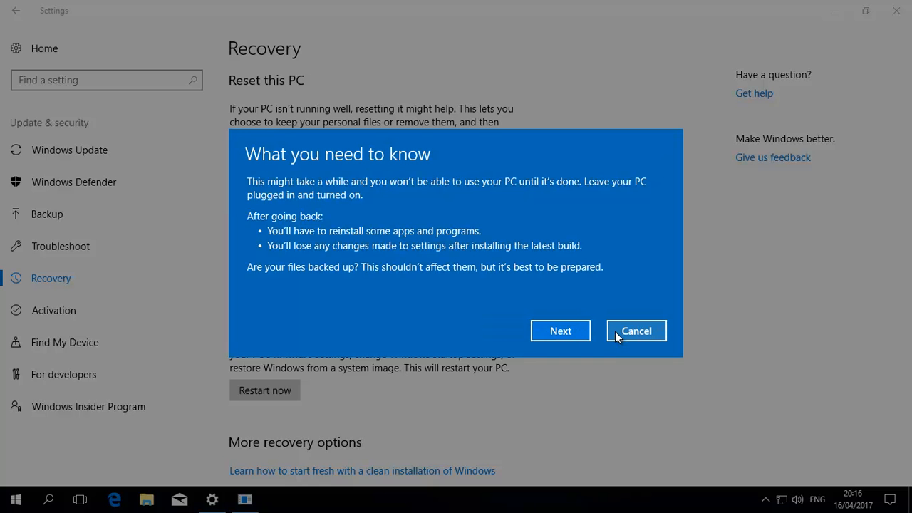
pyautogui.moveTo(561, 331)
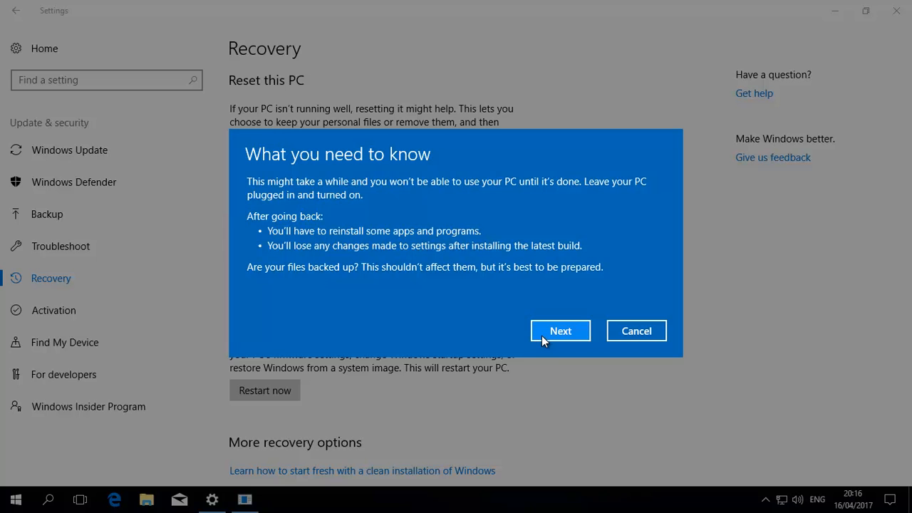
pyautogui.moveTo(422, 232)
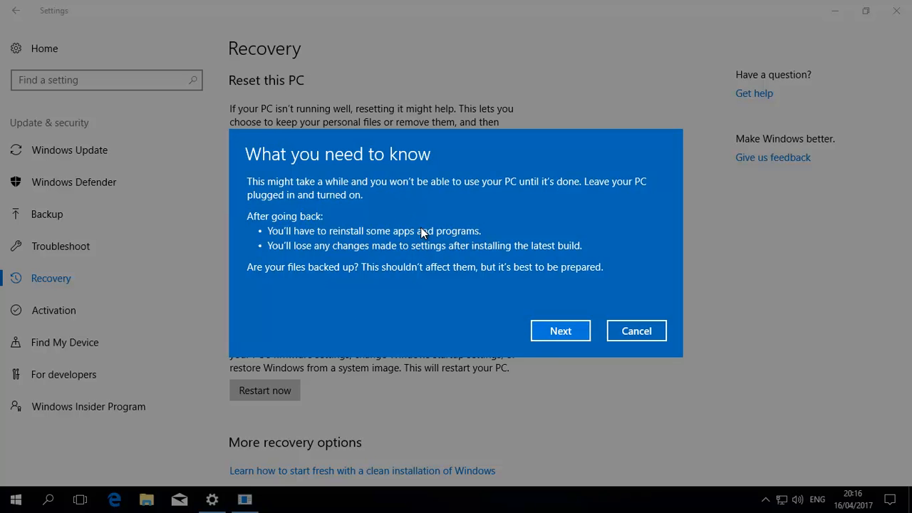
pyautogui.moveTo(531, 305)
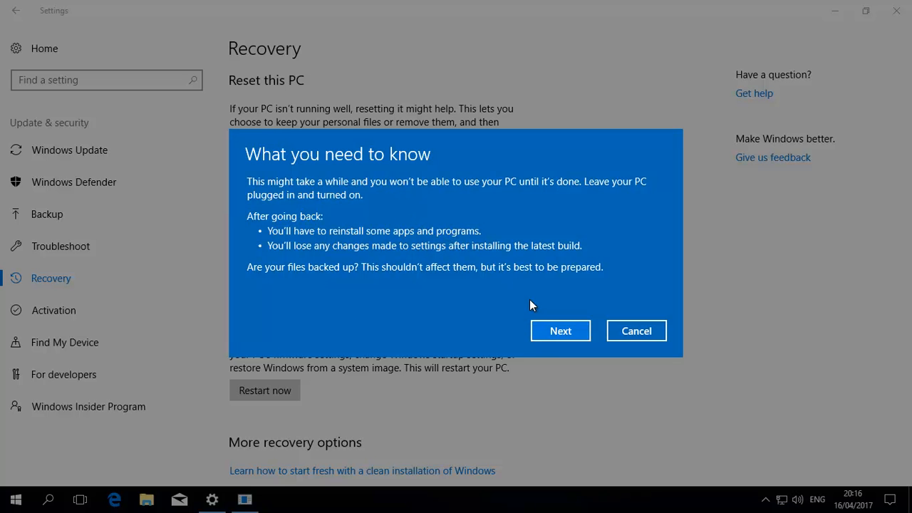
pyautogui.click(561, 331)
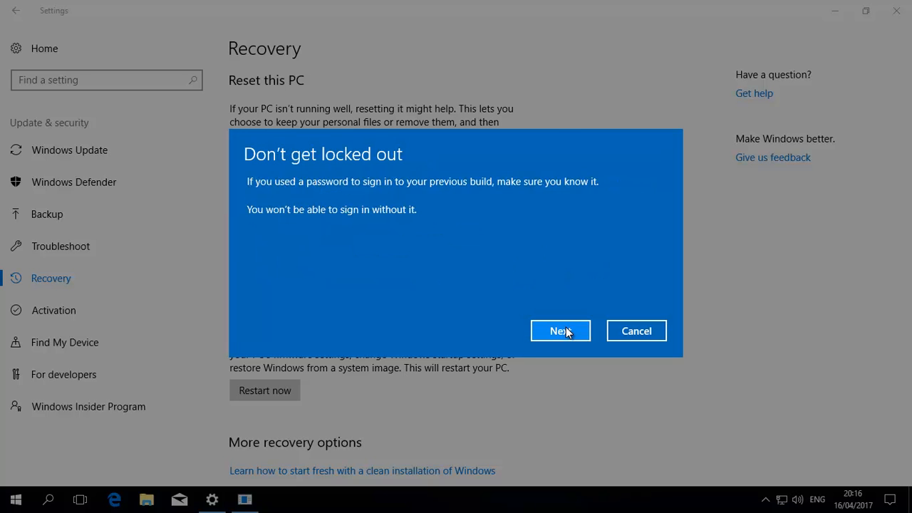
pyautogui.click(560, 331)
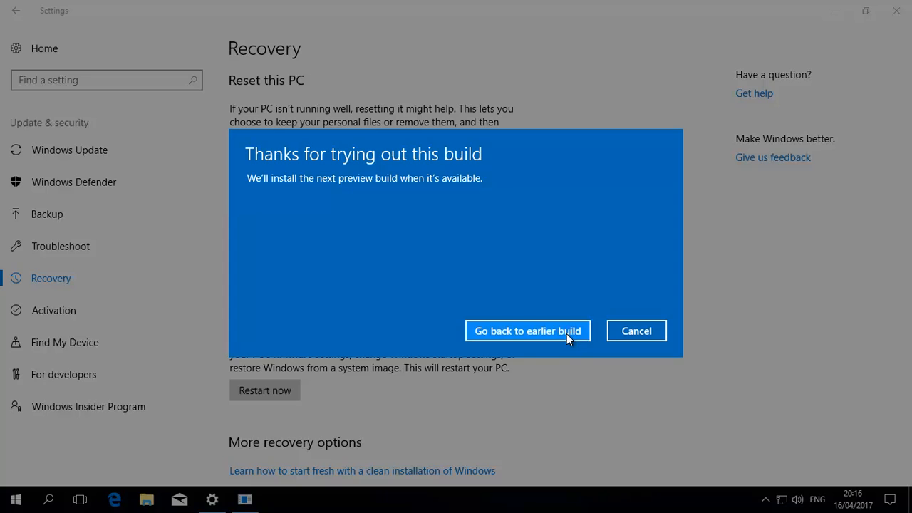
pyautogui.click(527, 331)
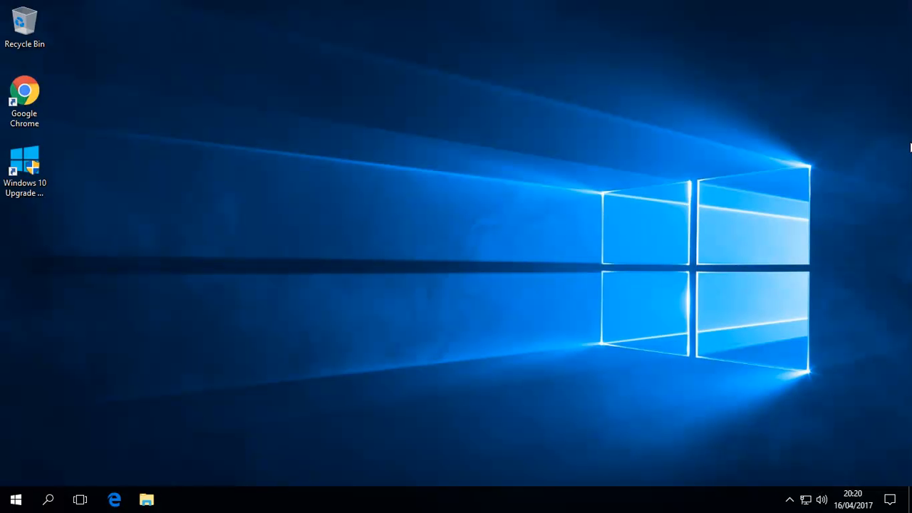
pyautogui.moveTo(907, 142)
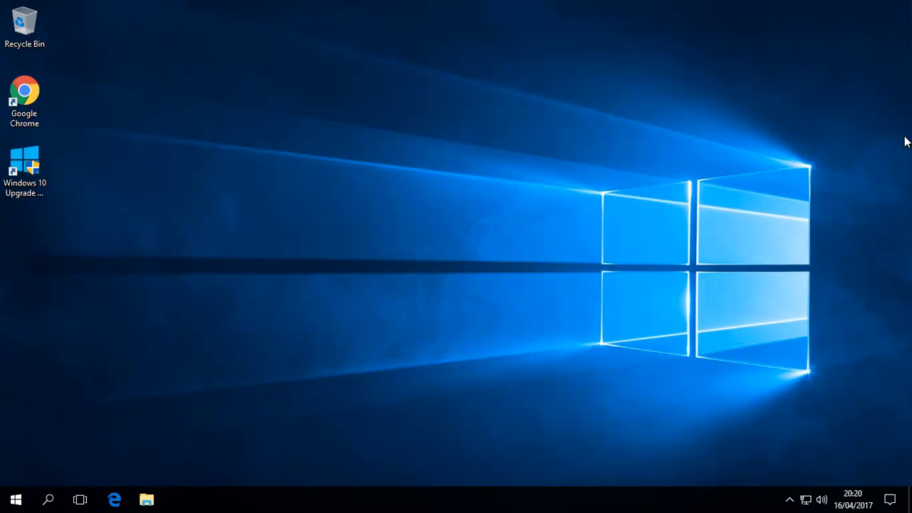
pyautogui.moveTo(18, 477)
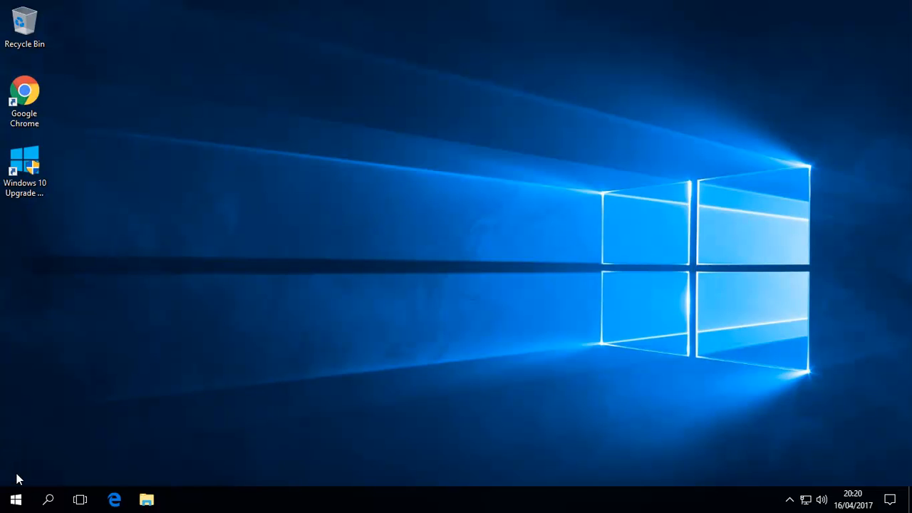
pyautogui.click(15, 499)
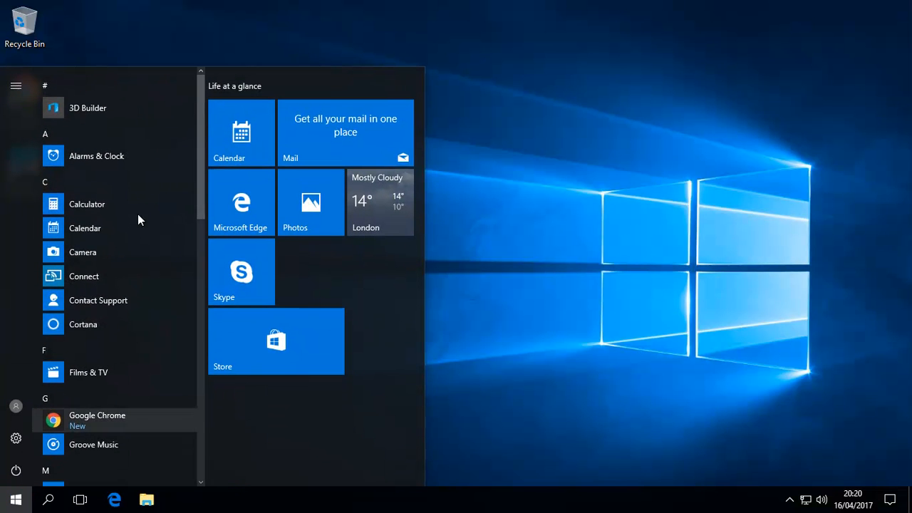
pyautogui.scroll(-3)
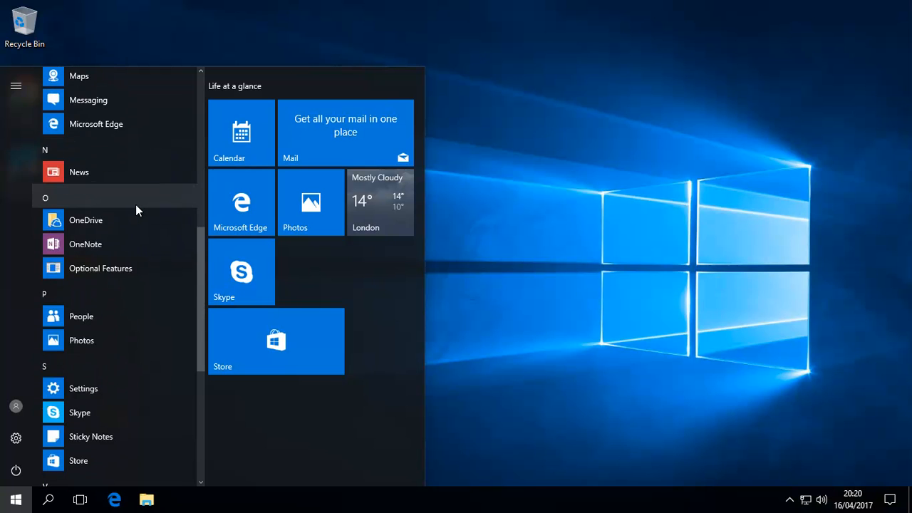
pyautogui.scroll(-3)
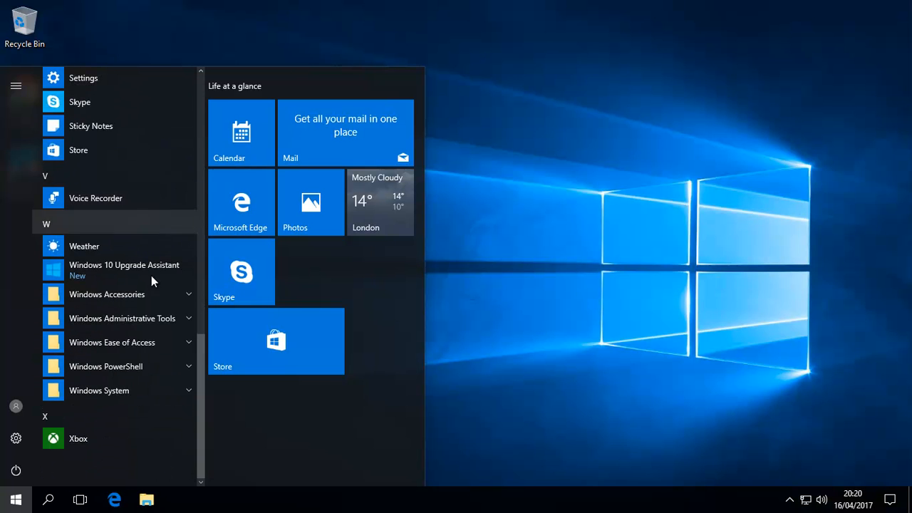
pyautogui.click(16, 499)
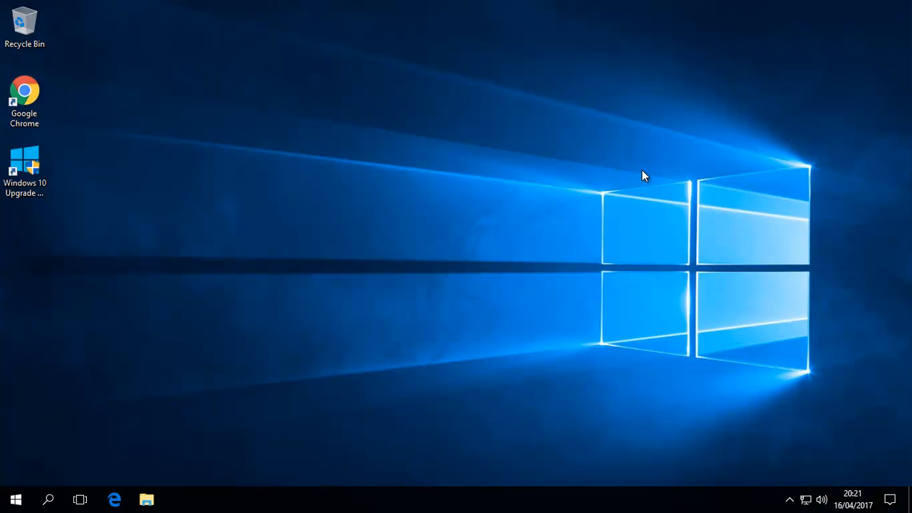